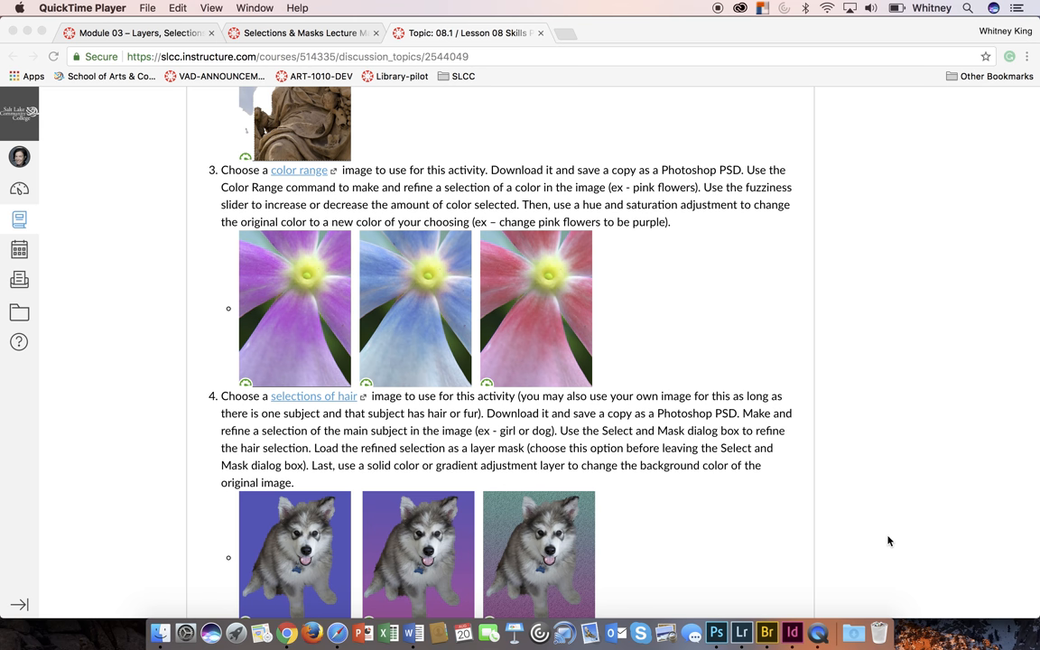
mouse_move(291, 184)
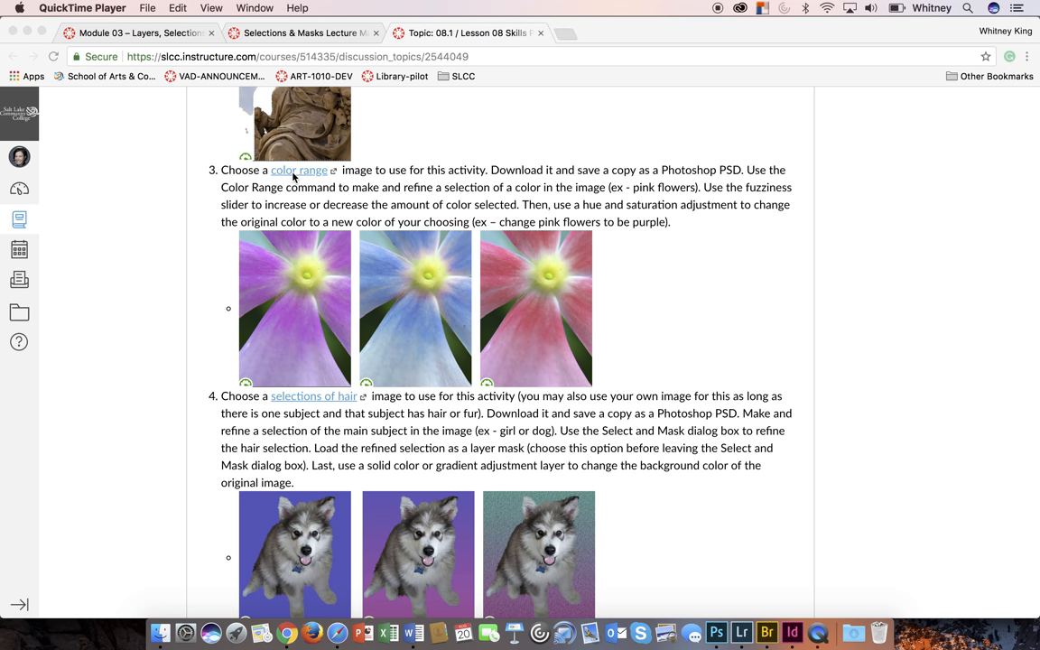
mouse_move(715, 632)
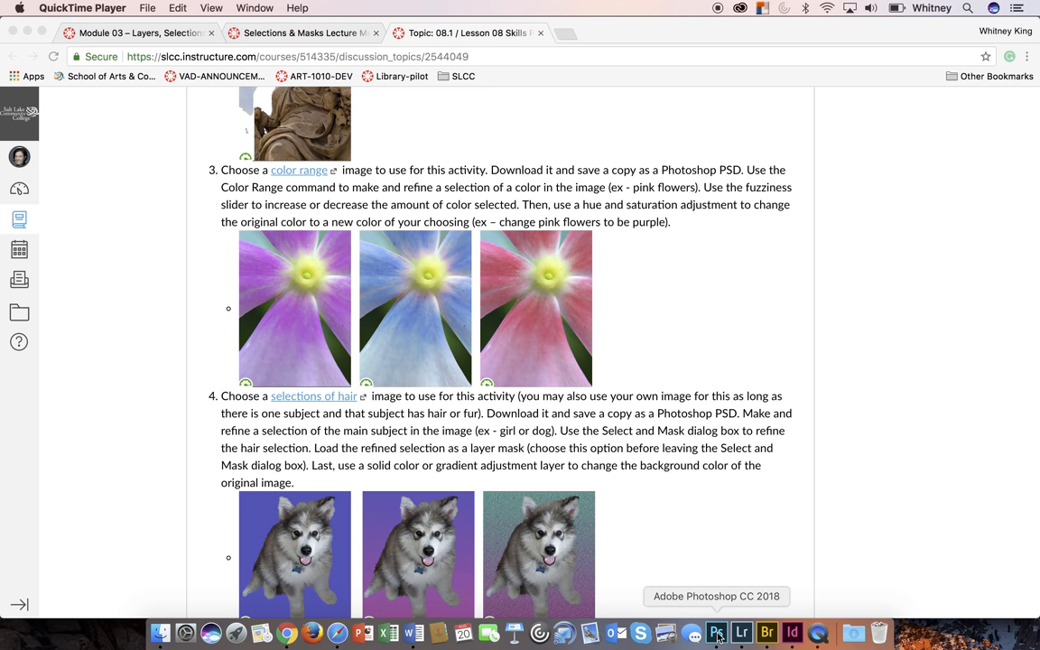
Switch to Photoshop with the flower image and show the Select menu commands
left_click(715, 632)
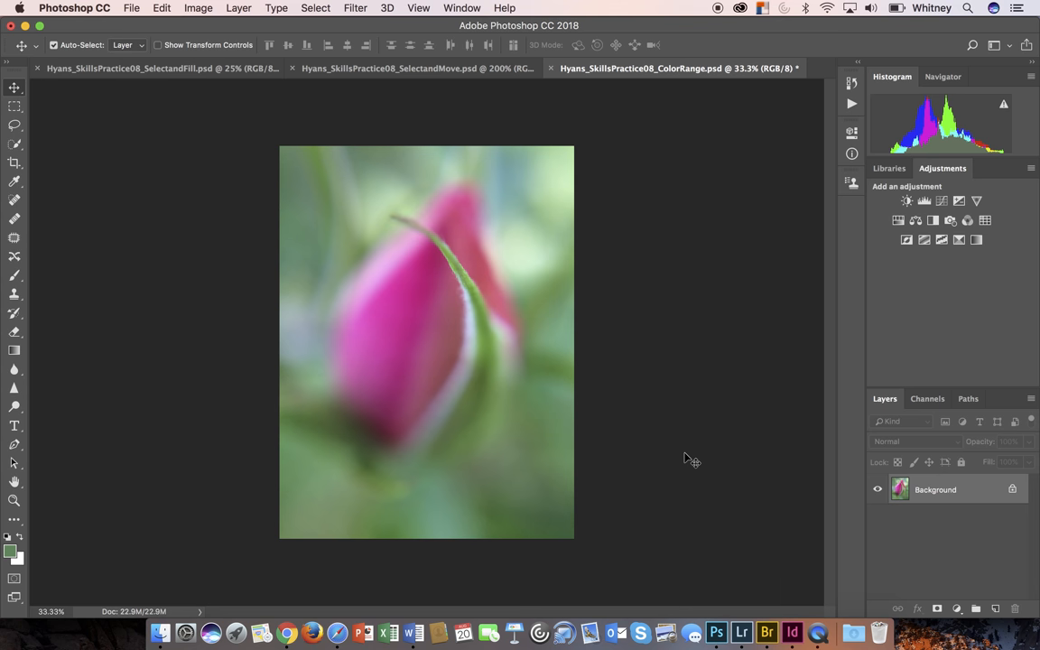
mouse_move(607, 103)
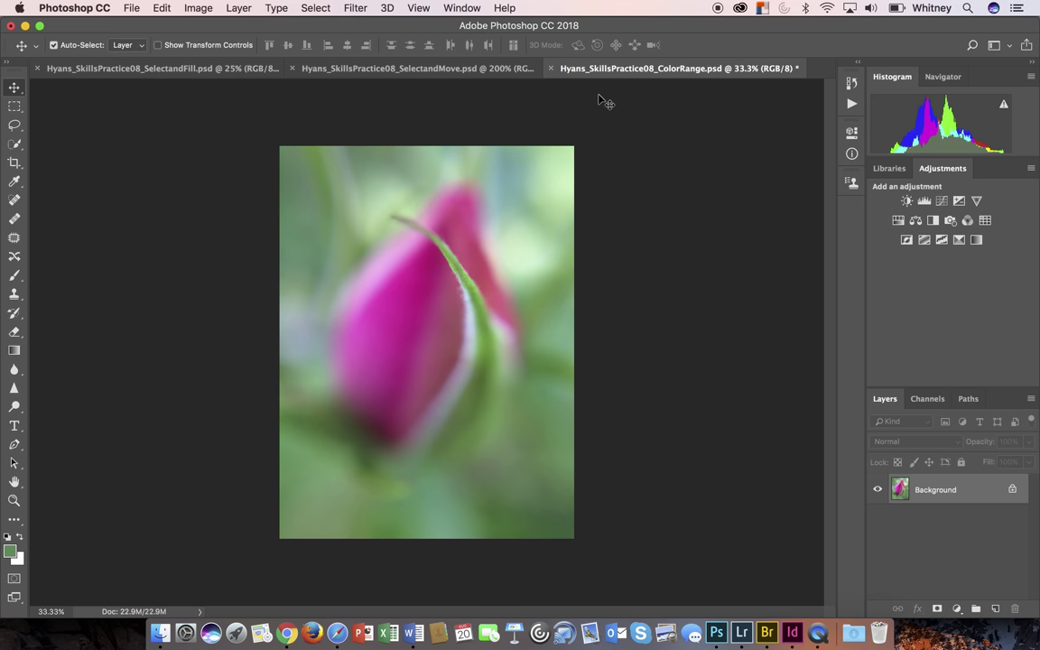
mouse_move(43, 141)
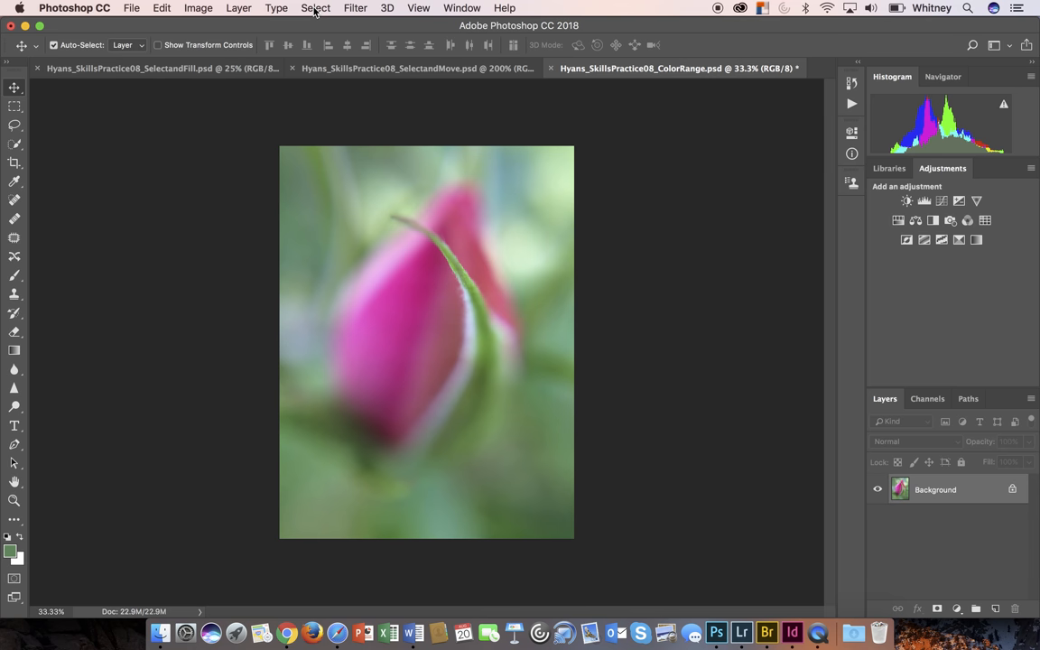
left_click(314, 8)
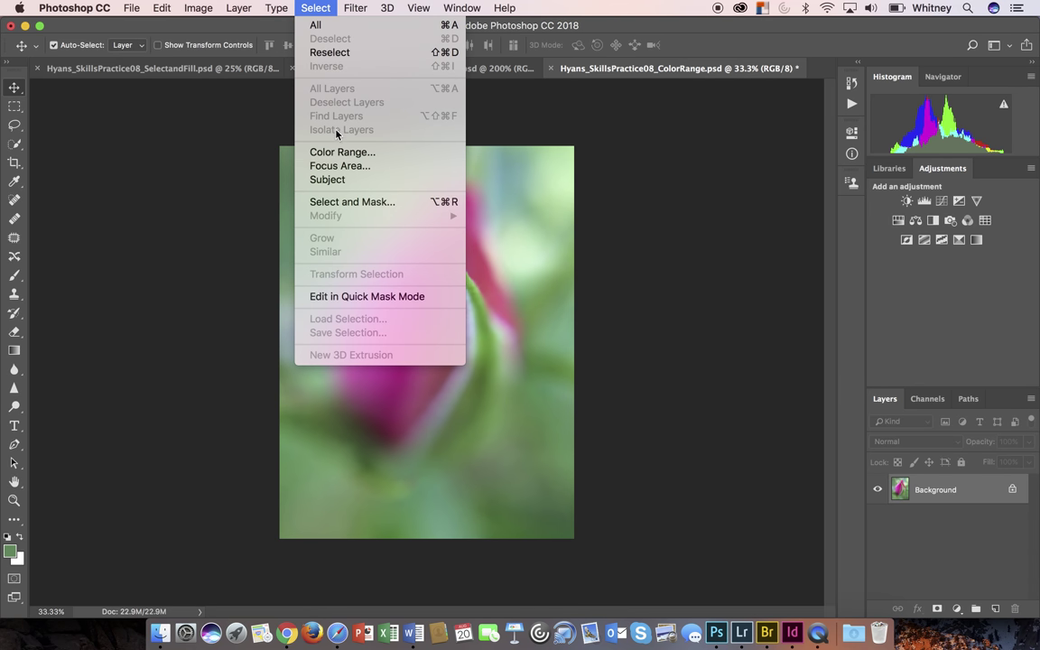
mouse_move(343, 152)
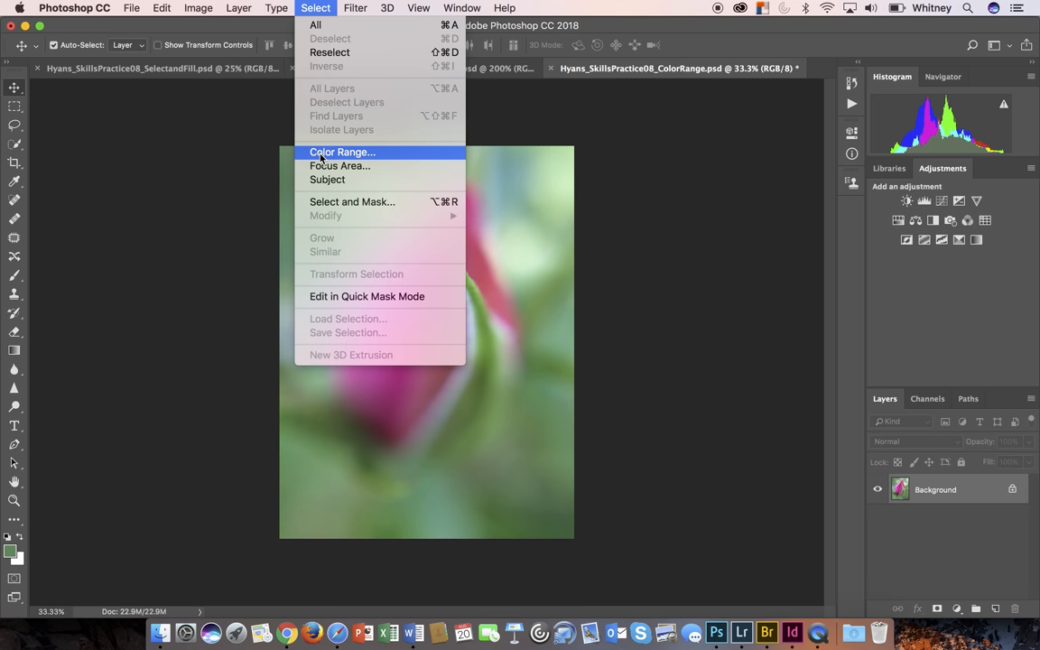
Start Color Range, browse its preset ranges, and keep Sampled Colors
left_click(343, 152)
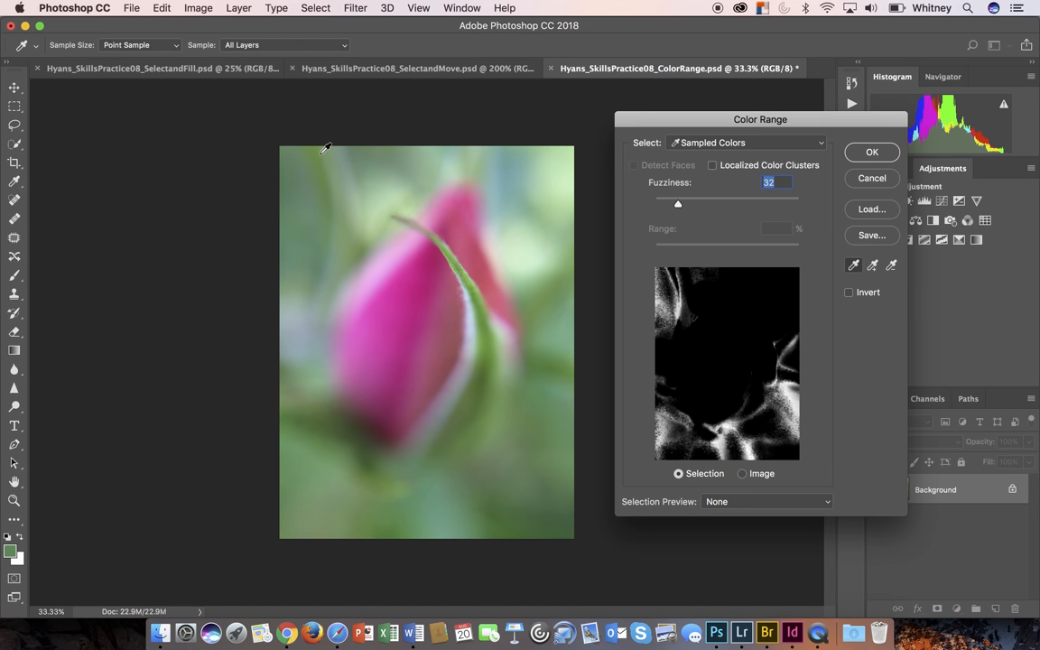
mouse_move(636, 257)
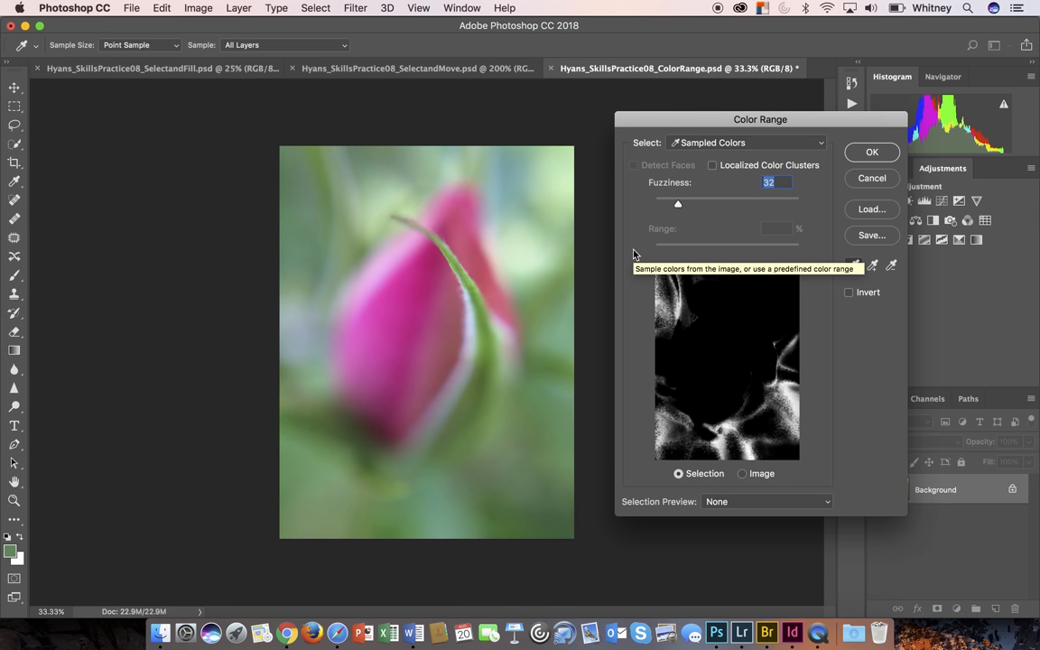
mouse_move(705, 148)
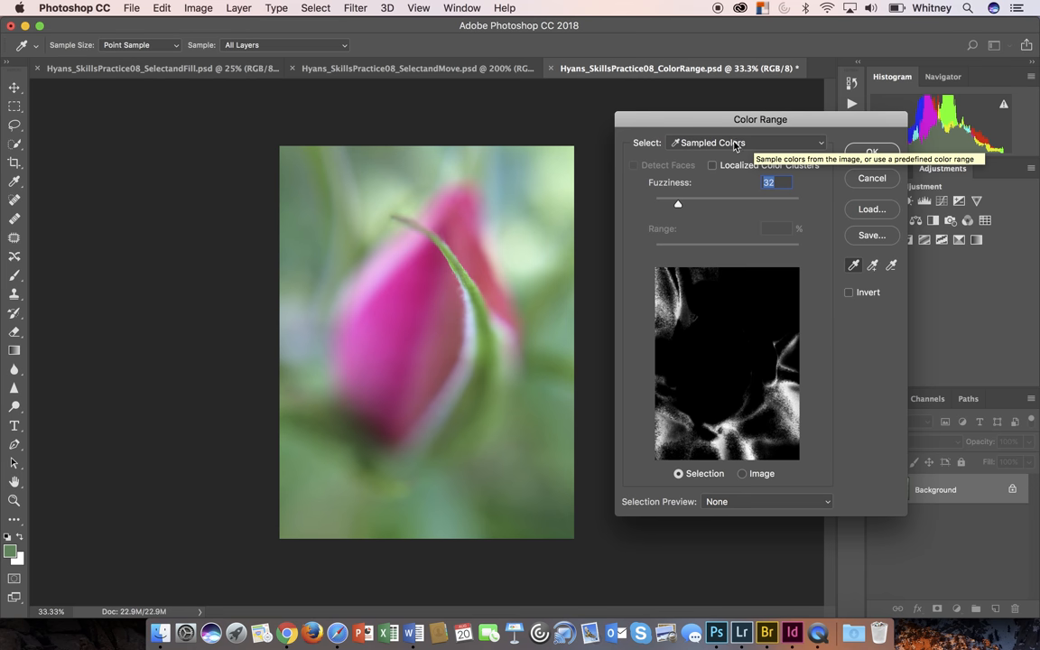
left_click(746, 142)
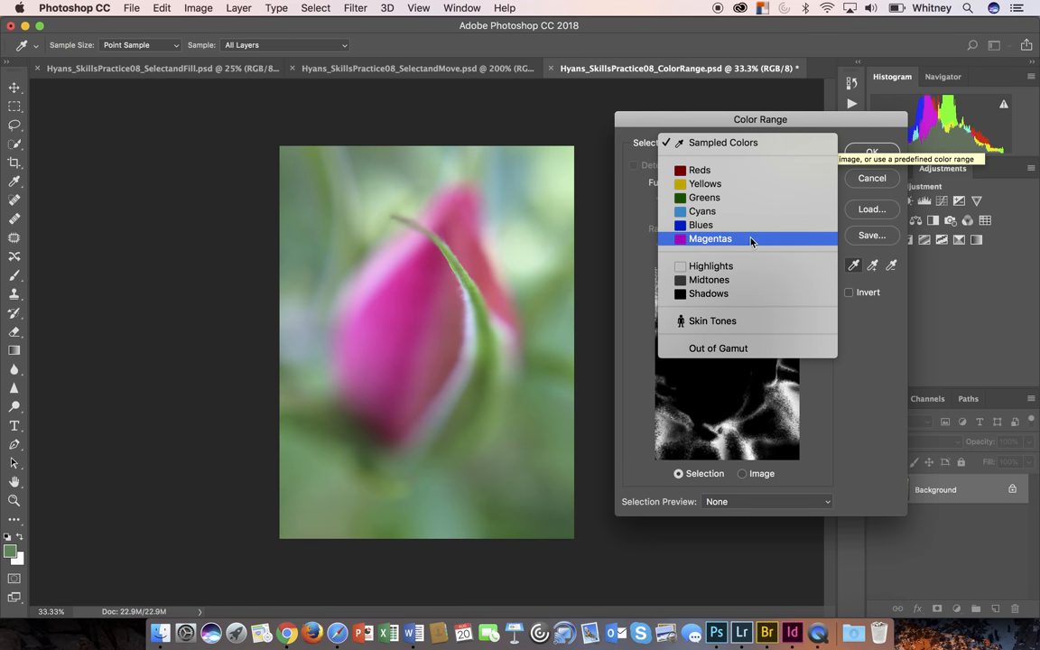
mouse_move(746, 265)
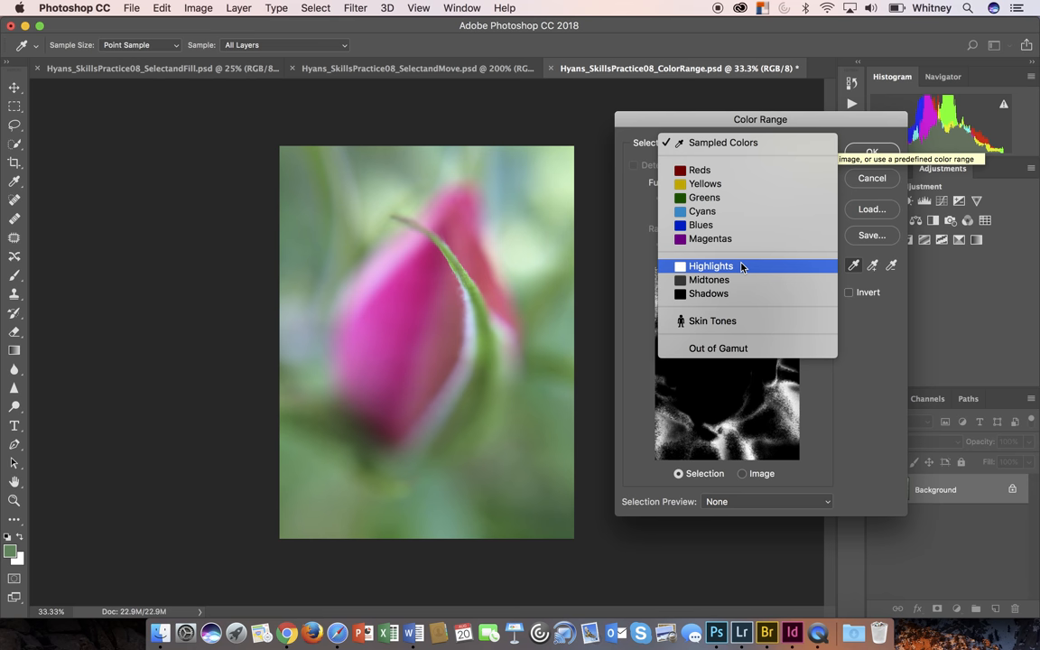
mouse_move(737, 293)
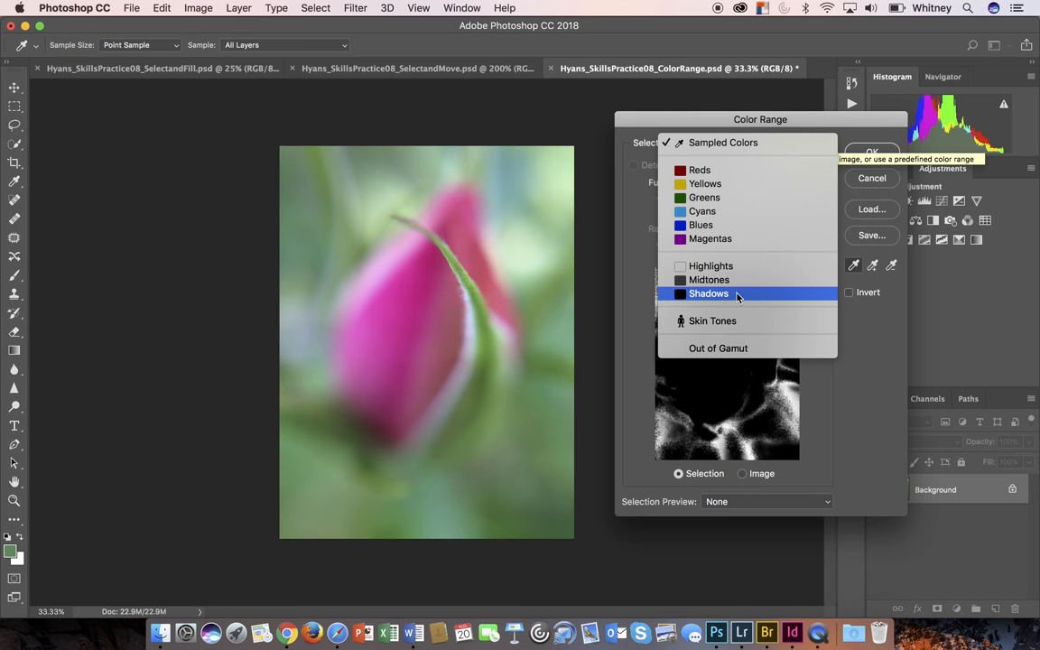
mouse_move(744, 334)
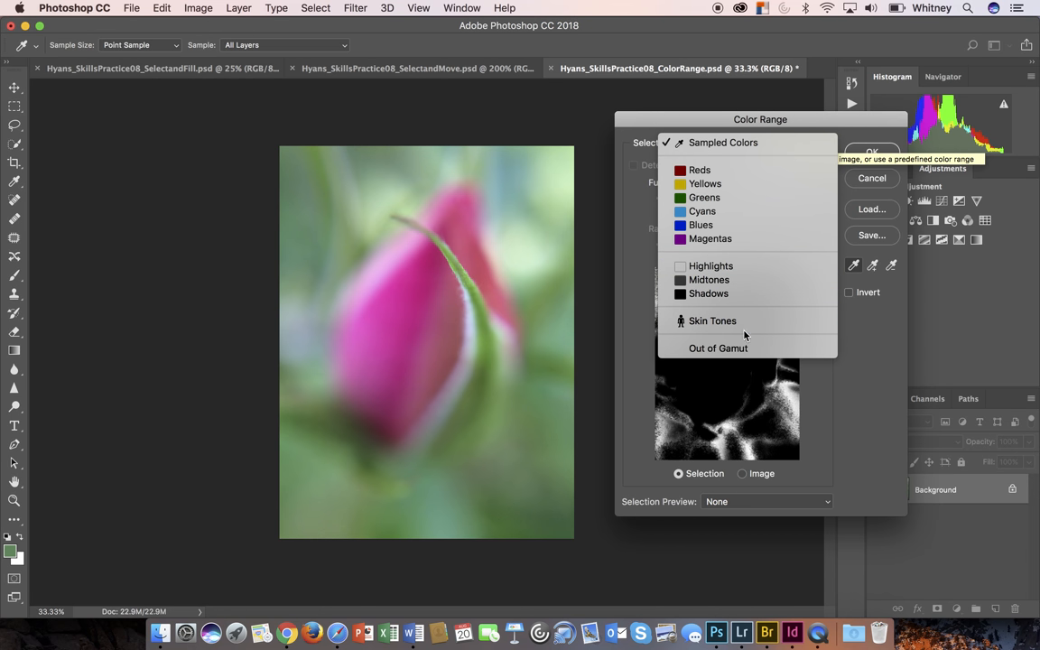
mouse_move(759, 143)
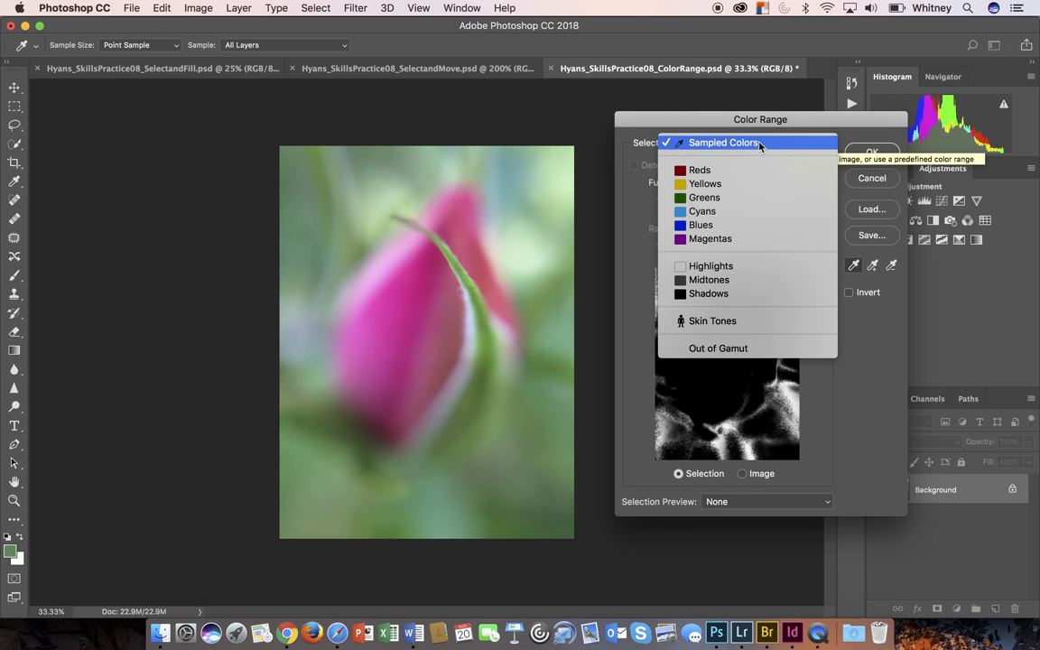
left_click(722, 141)
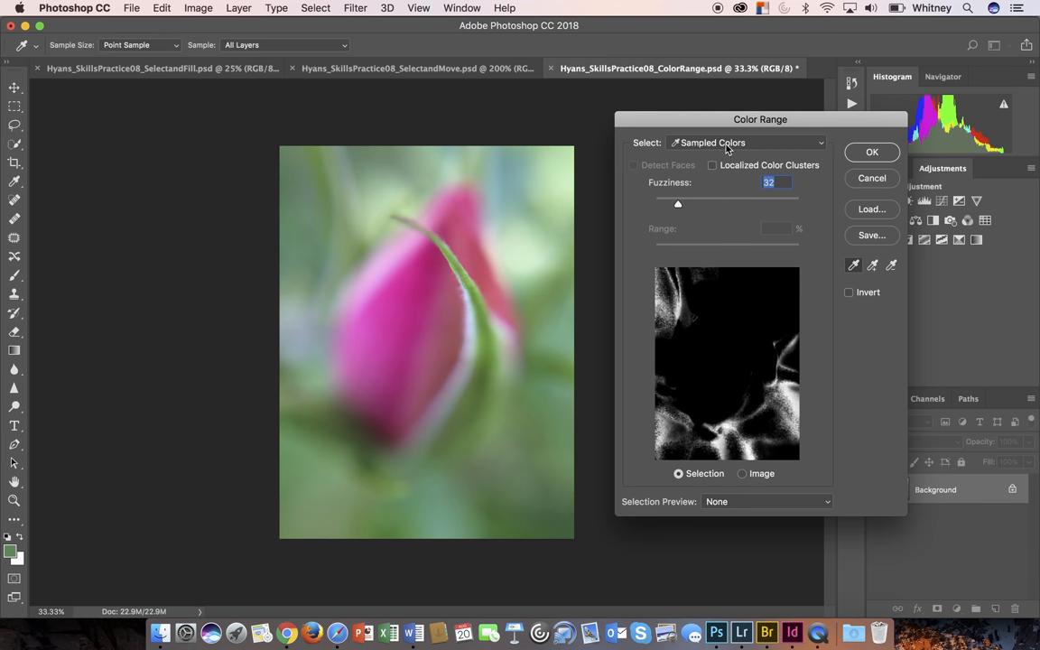
mouse_move(429, 291)
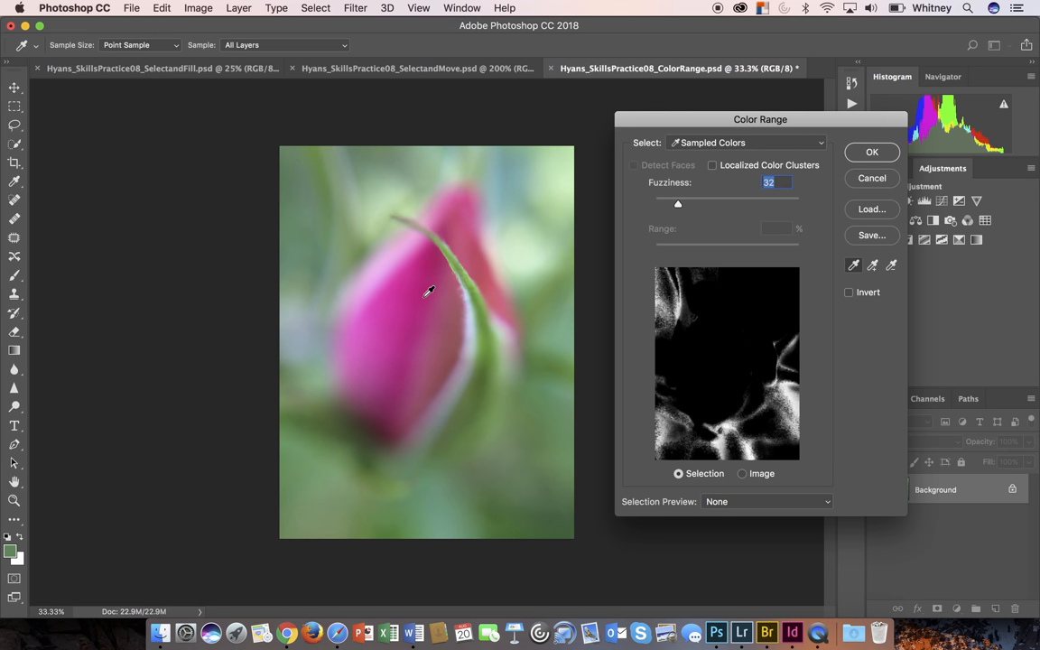
mouse_move(816, 253)
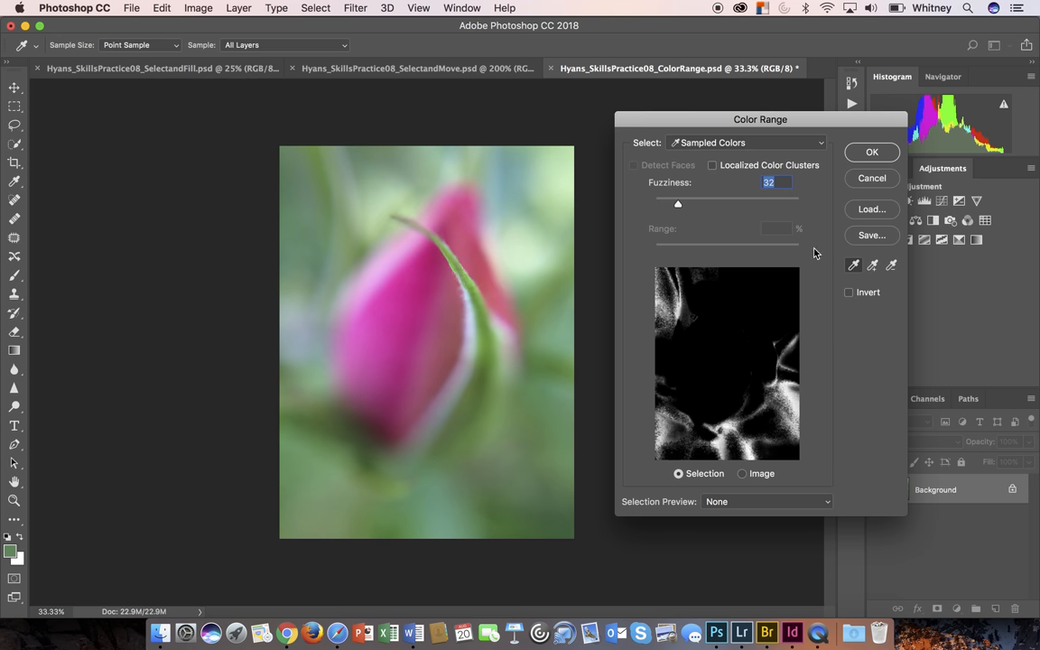
mouse_move(856, 271)
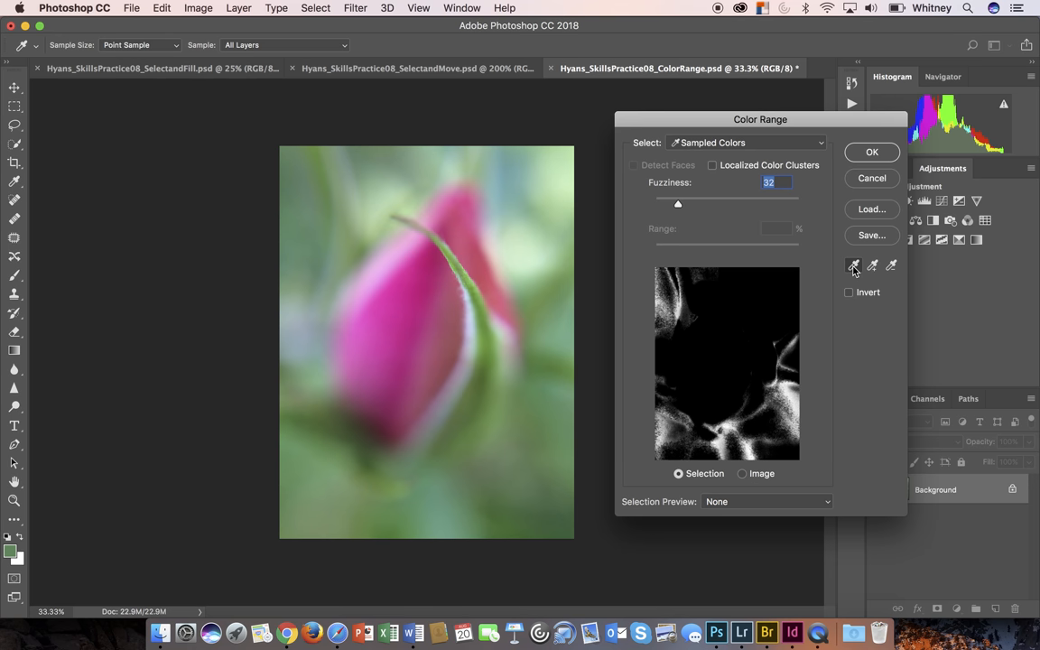
mouse_move(523, 316)
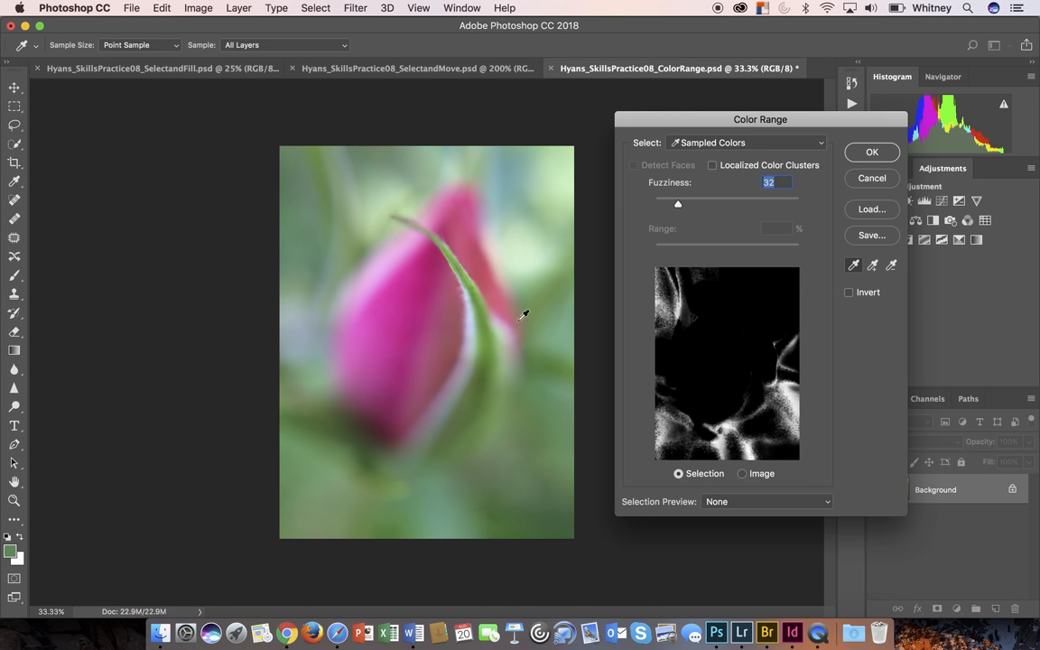
mouse_move(418, 311)
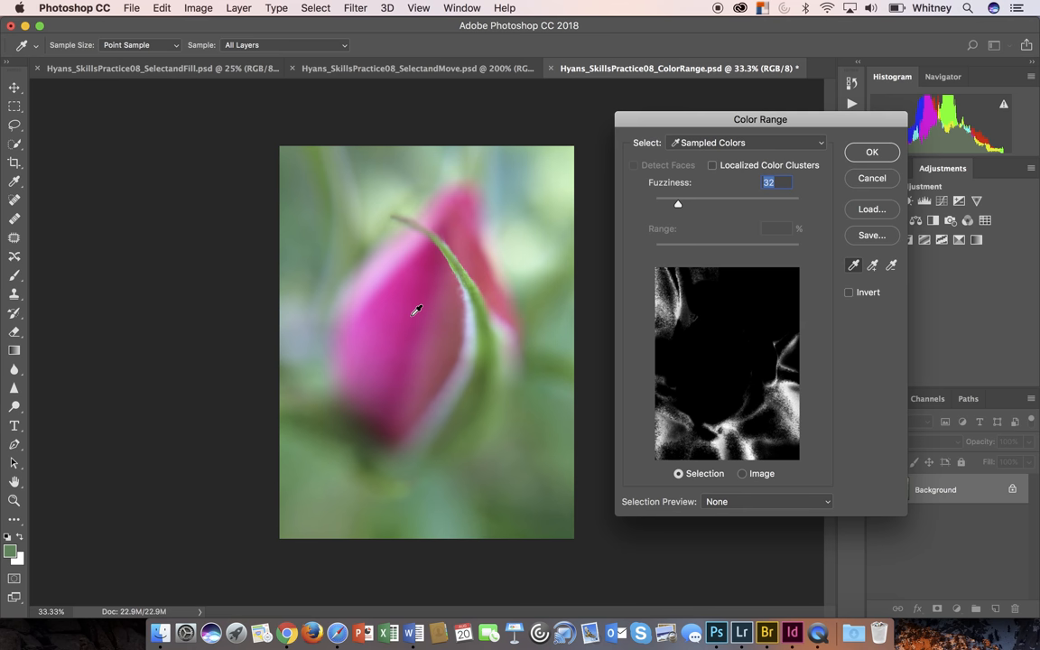
Sample the bud's pink with the eyedropper so the preview shows one bright petal area
left_click(415, 311)
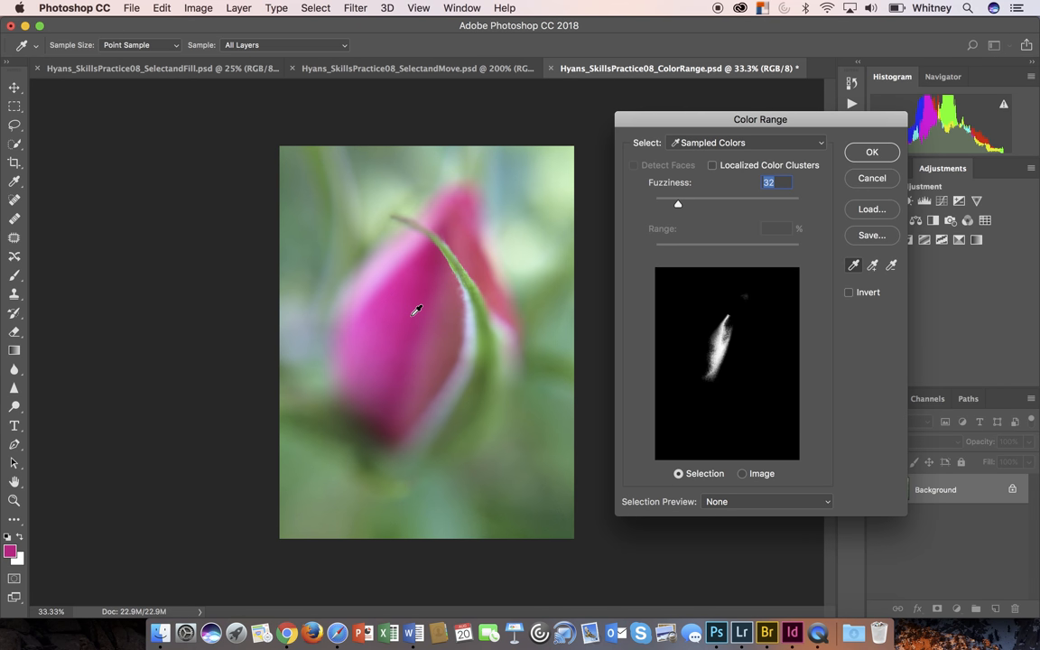
mouse_move(700, 322)
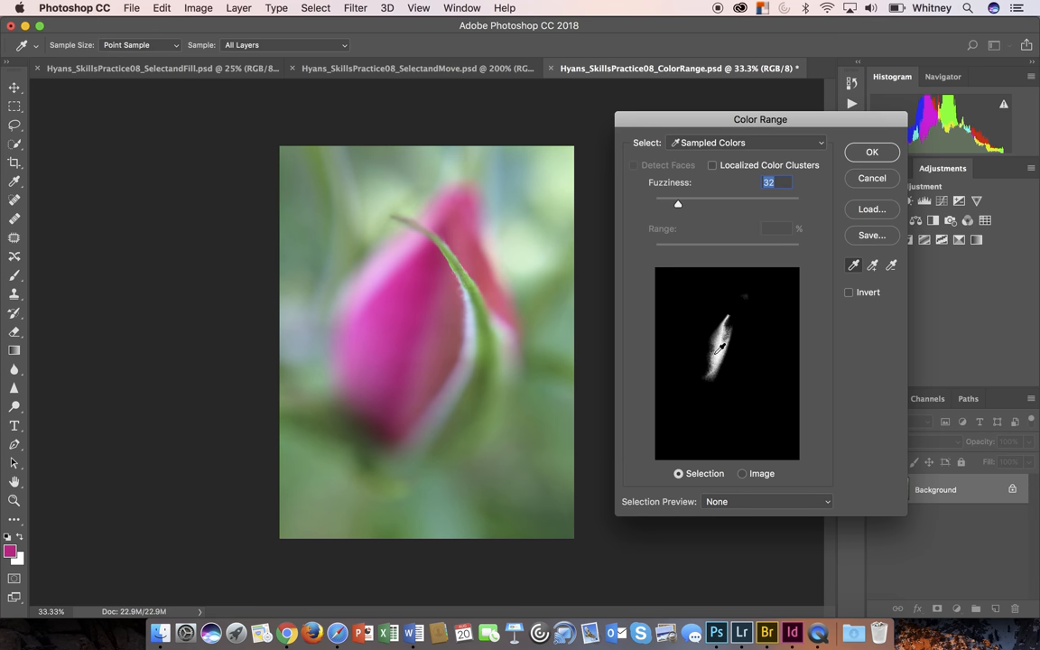
mouse_move(728, 342)
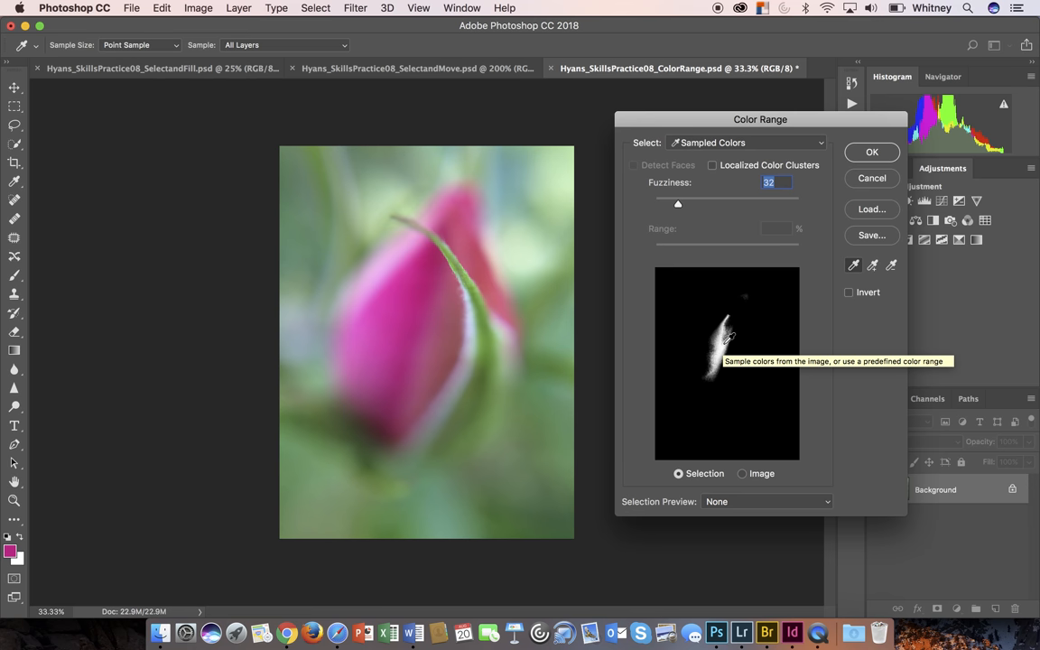
mouse_move(434, 324)
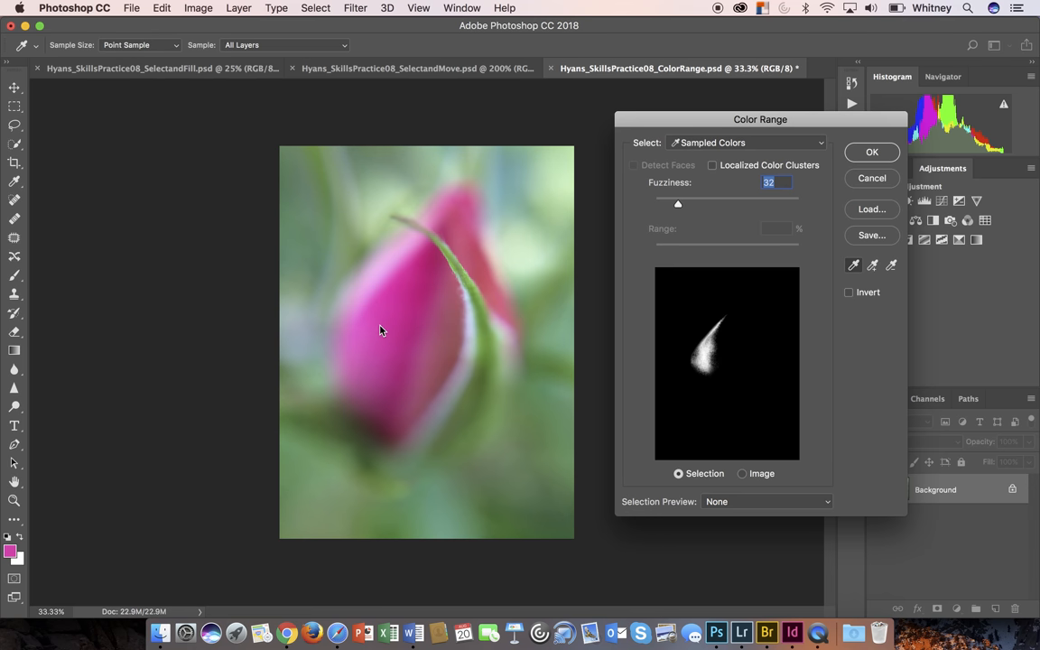
left_click(408, 339)
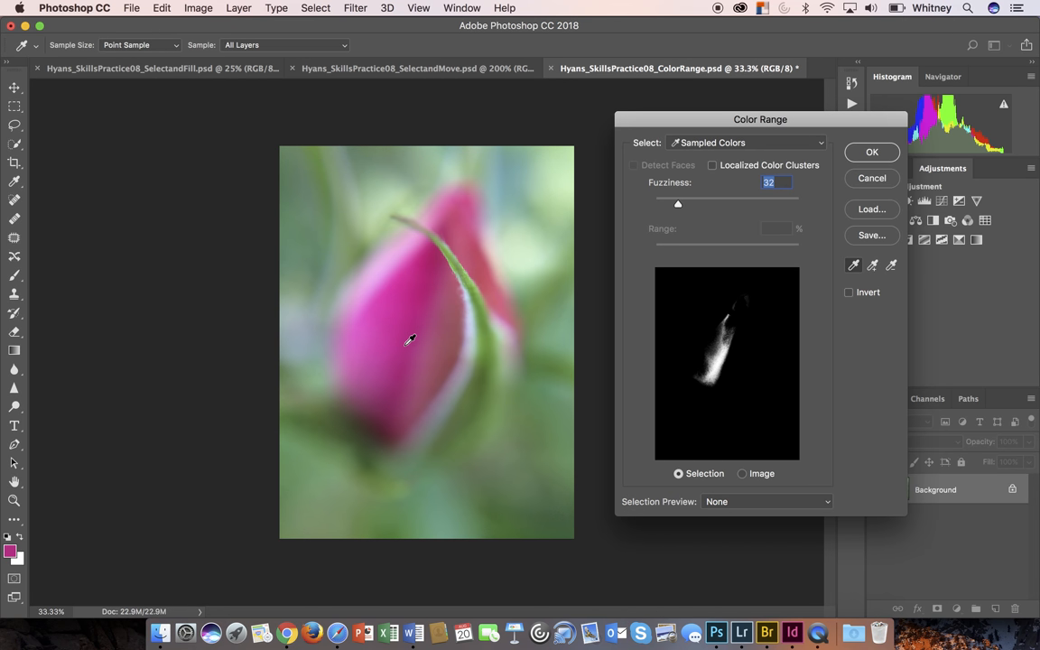
mouse_move(416, 314)
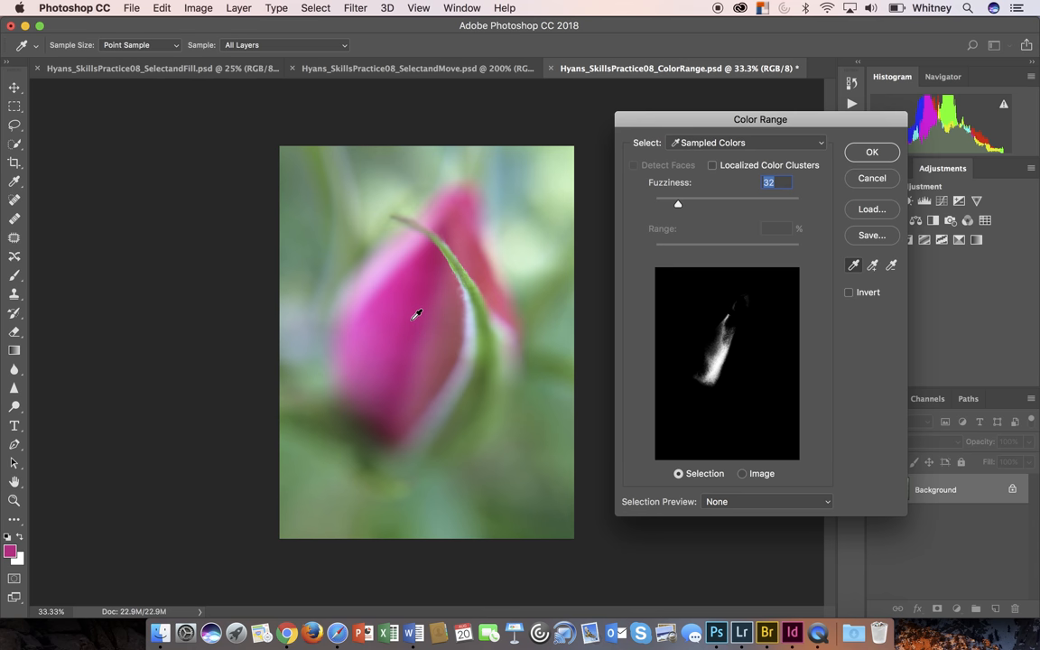
mouse_move(459, 347)
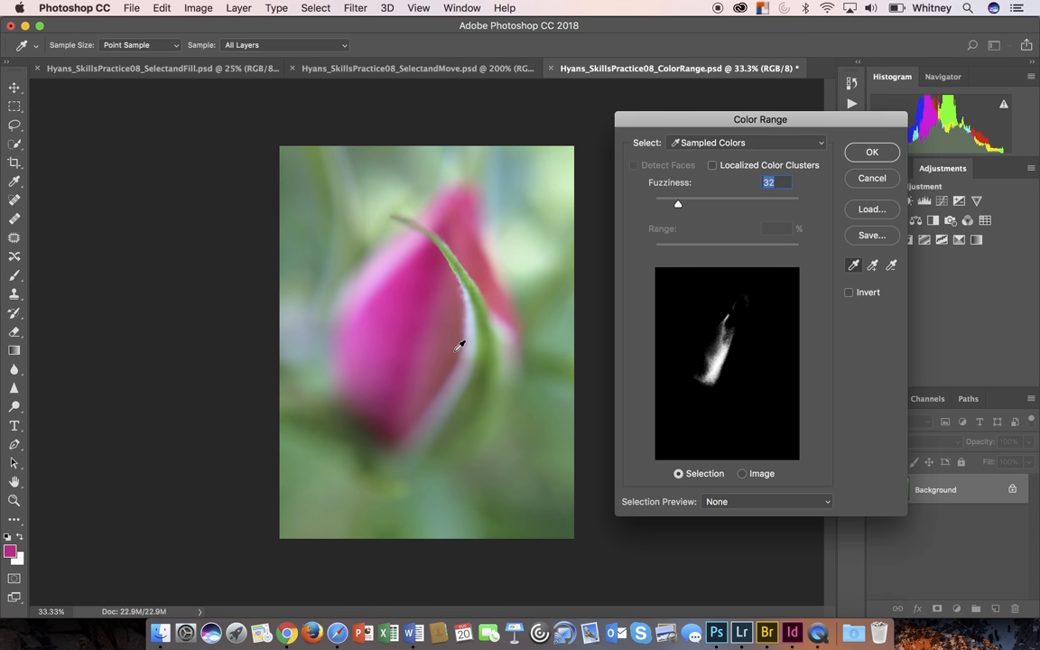
mouse_move(372, 286)
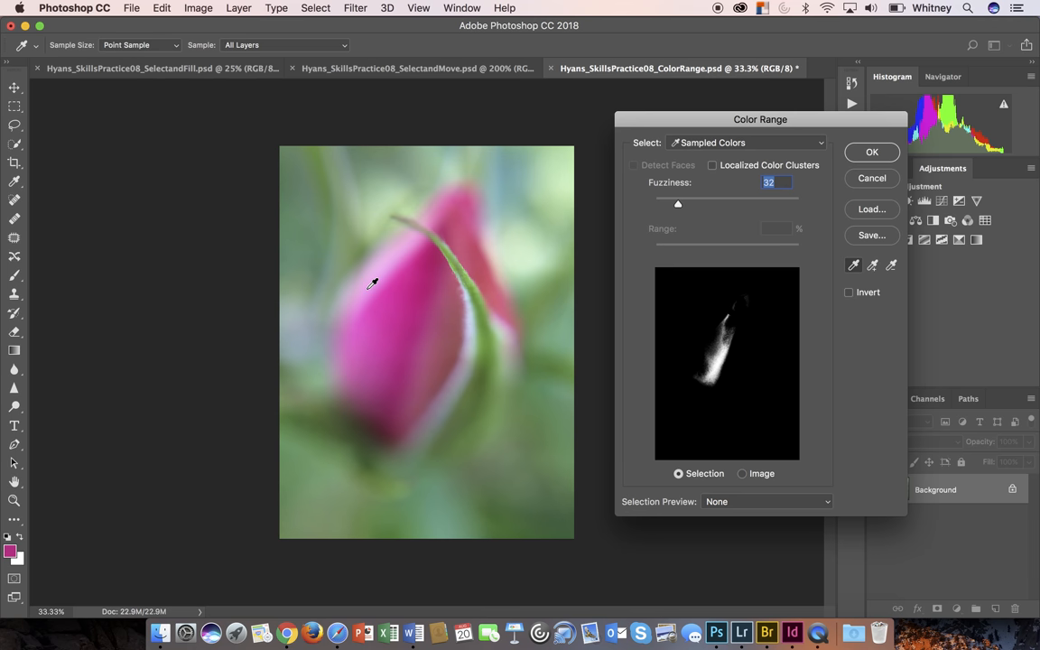
mouse_move(383, 302)
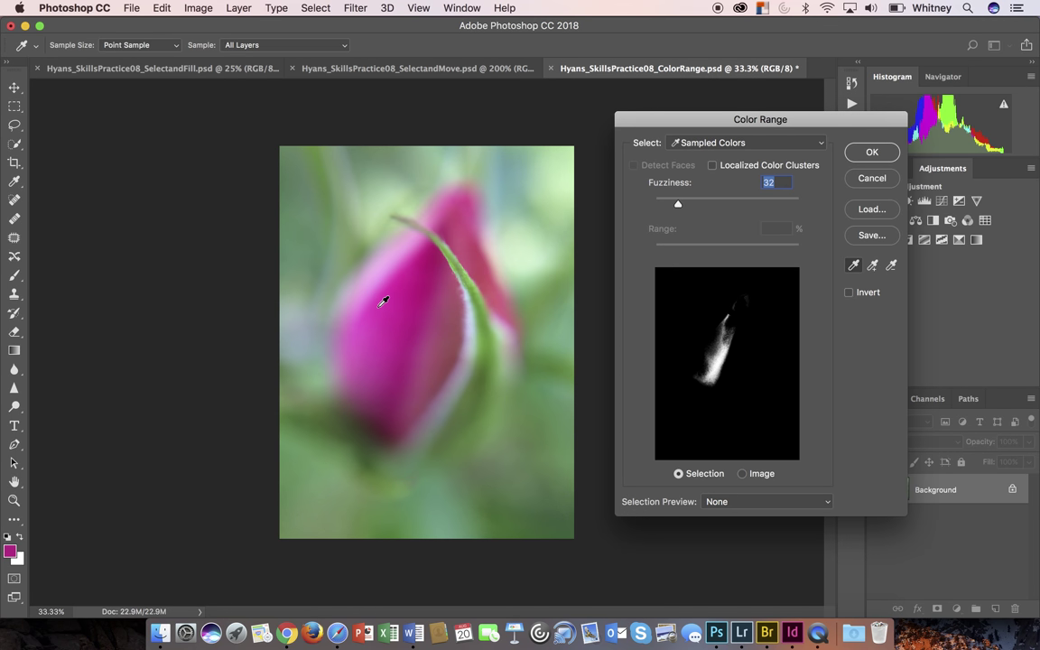
mouse_move(397, 314)
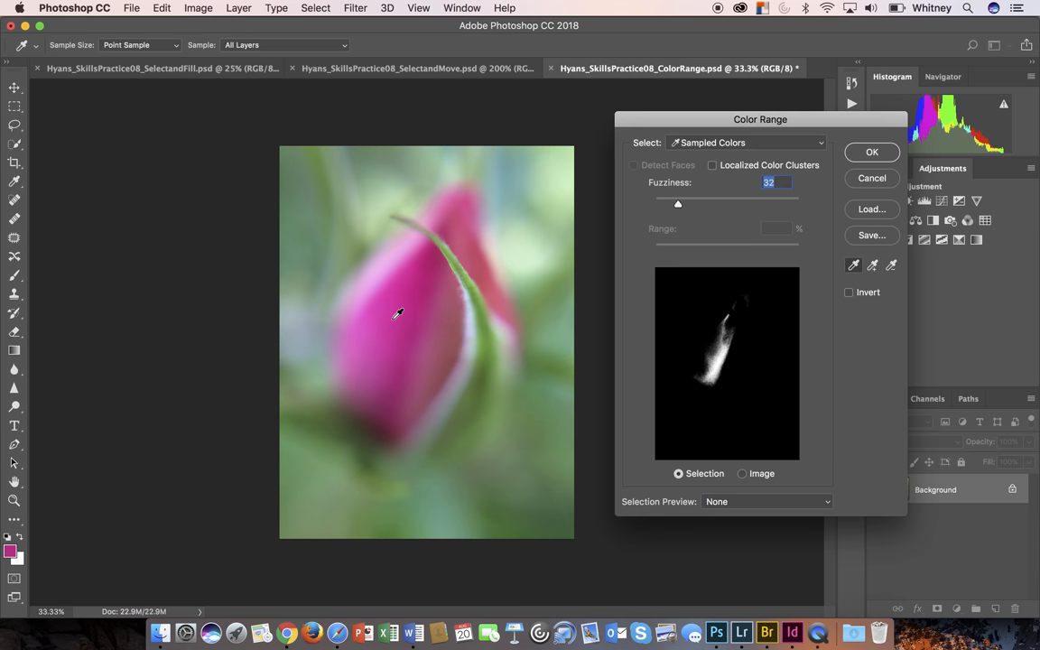
mouse_move(406, 317)
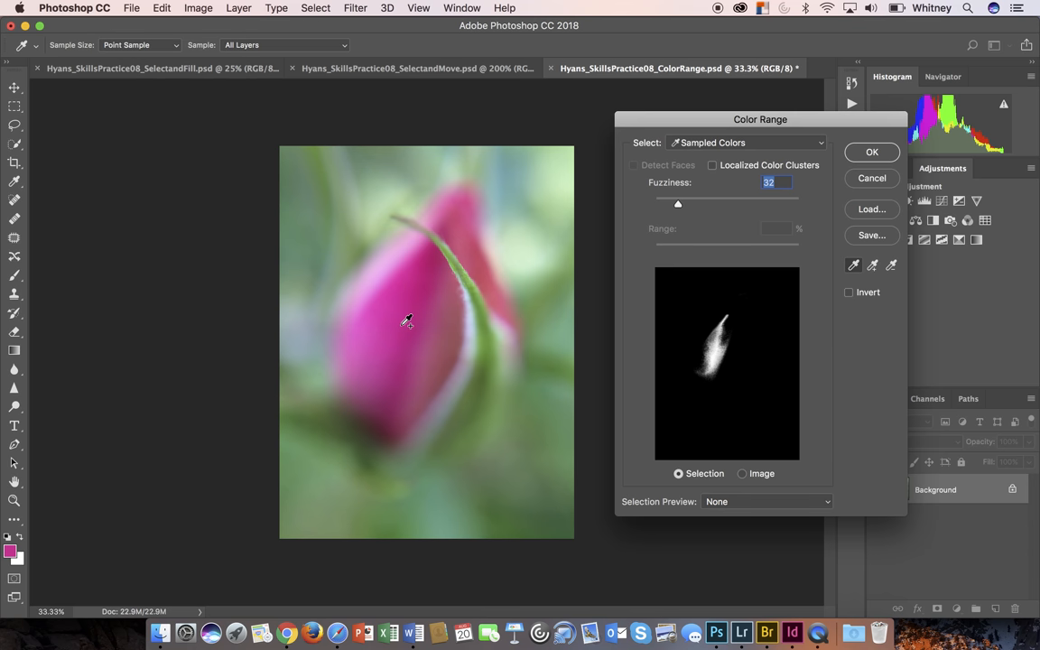
mouse_move(412, 311)
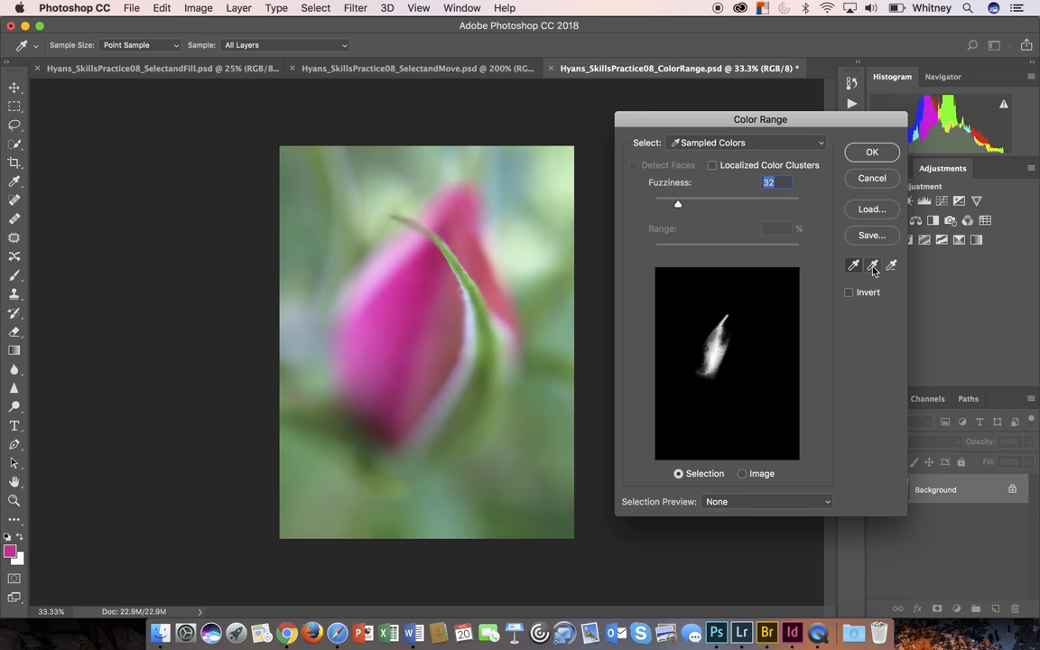
mouse_move(873, 264)
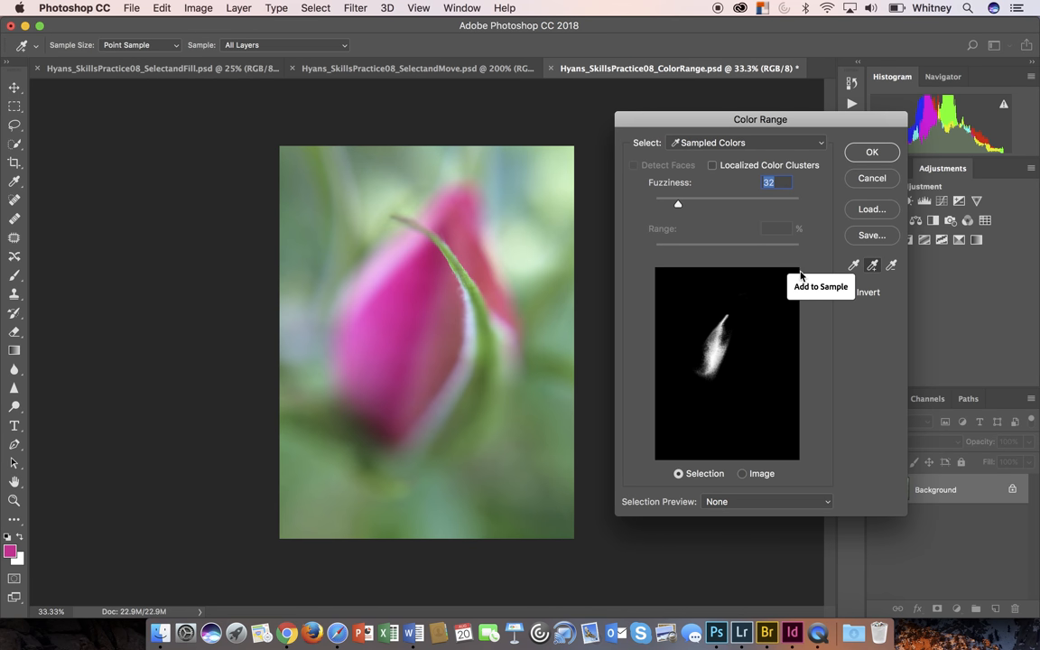
mouse_move(419, 329)
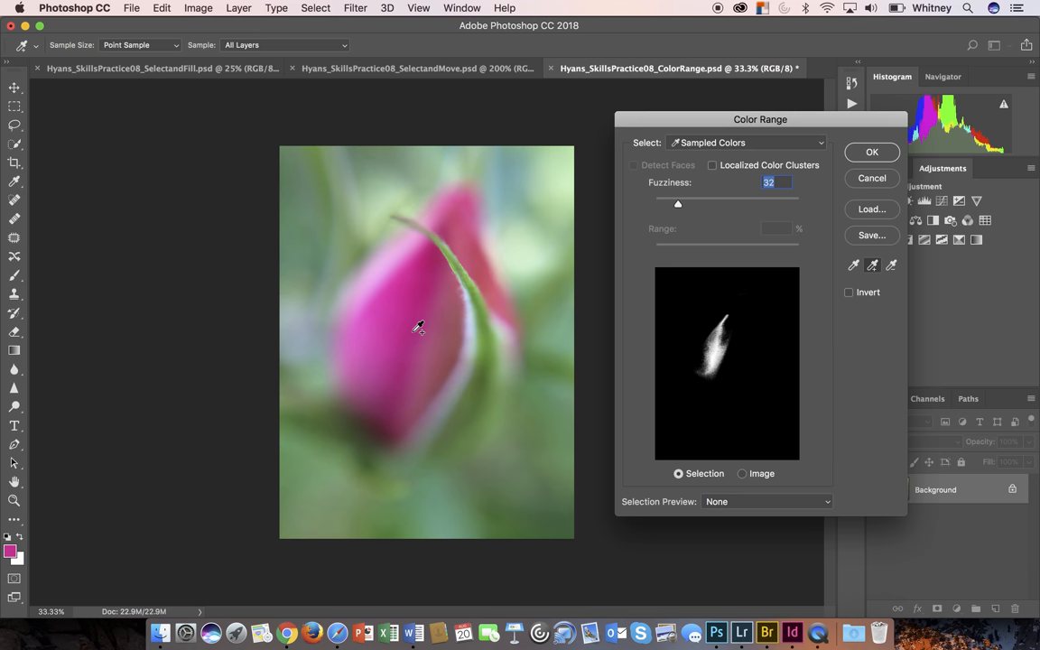
Add further pink samples across the bud so the preview covers most of its shape
left_click(383, 298)
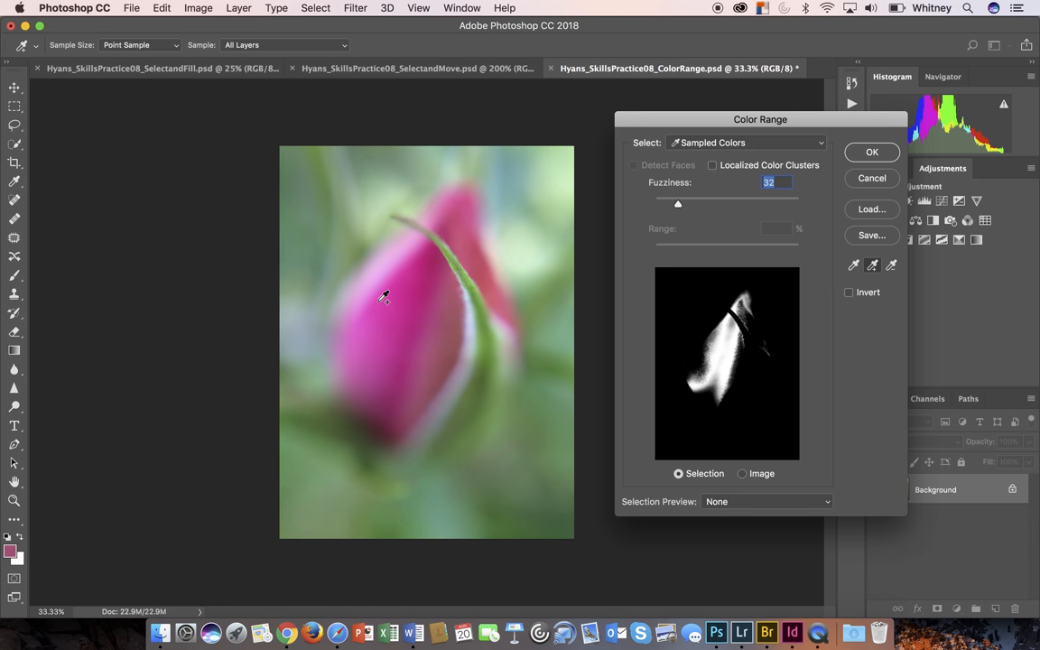
left_click(368, 322)
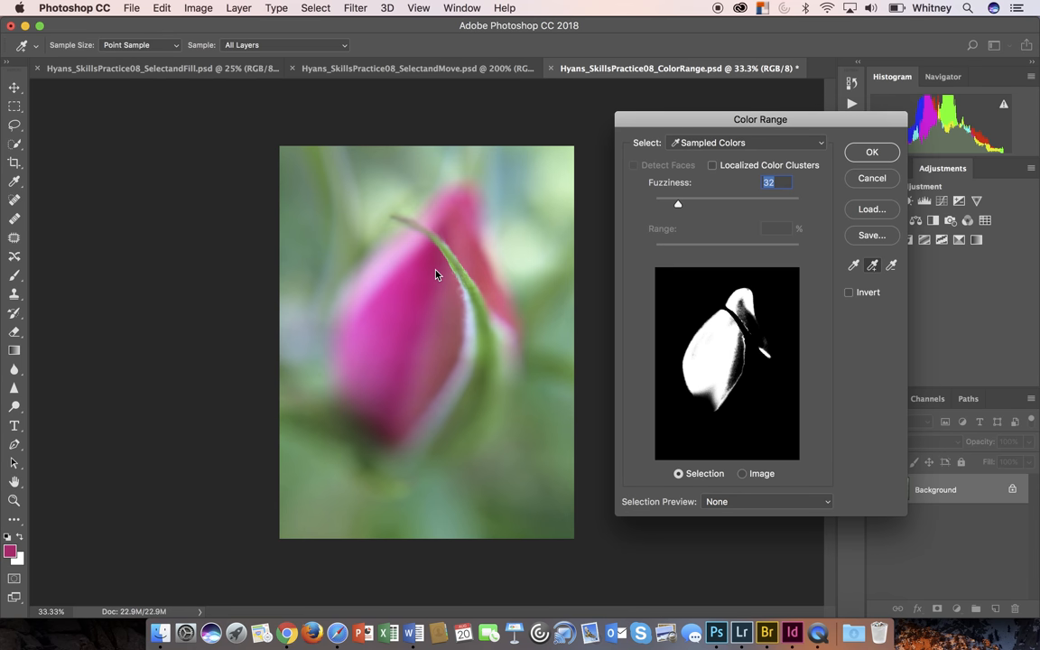
left_click(412, 390)
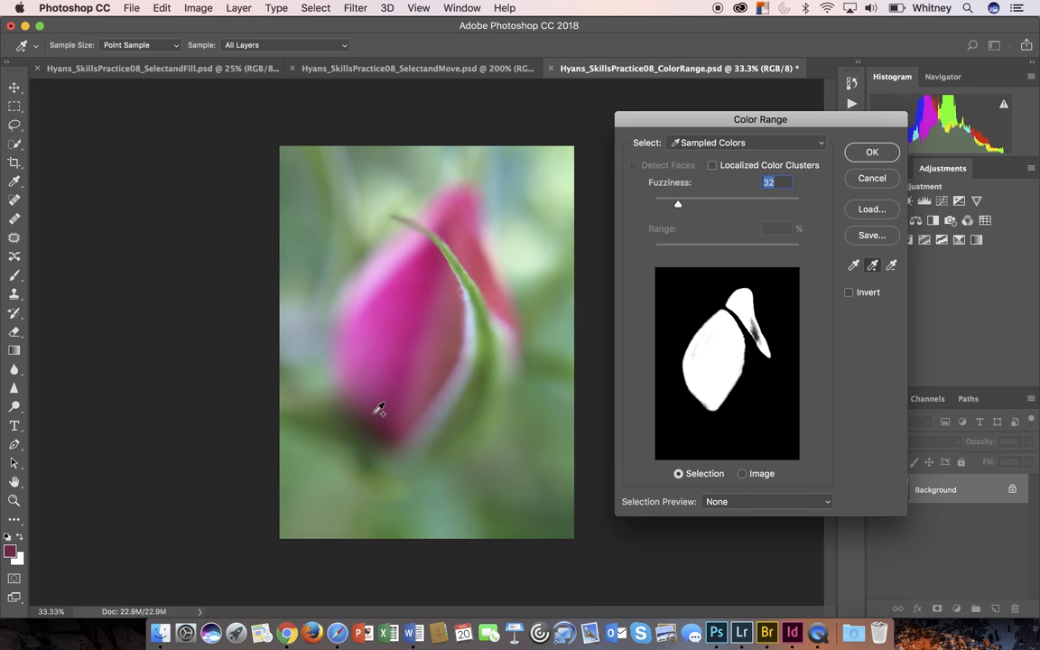
mouse_move(387, 431)
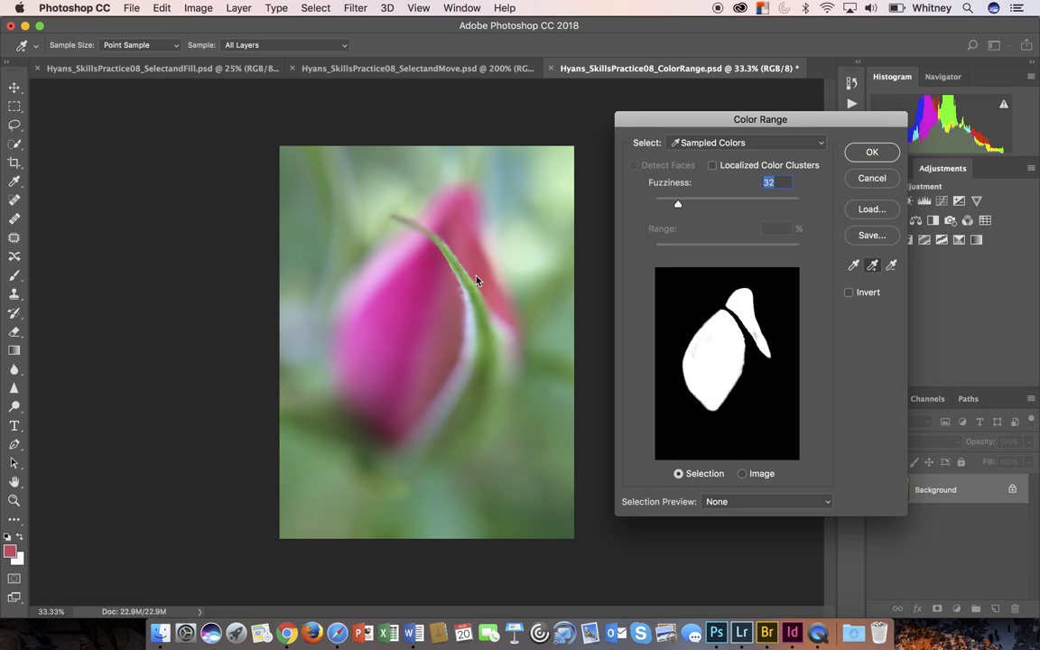
mouse_move(484, 274)
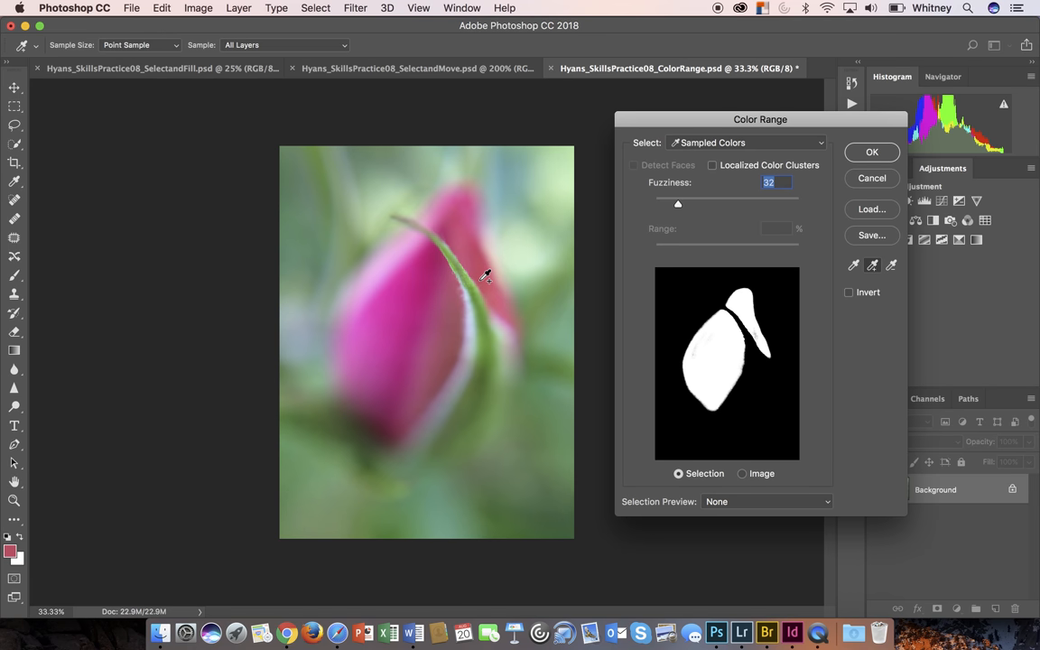
mouse_move(376, 285)
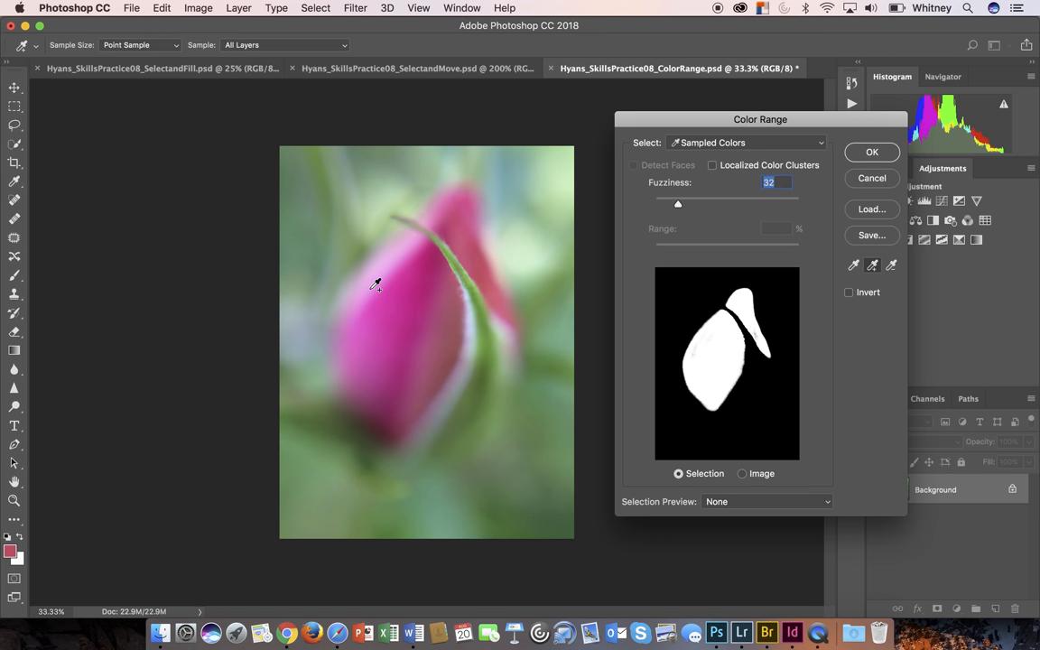
mouse_move(433, 327)
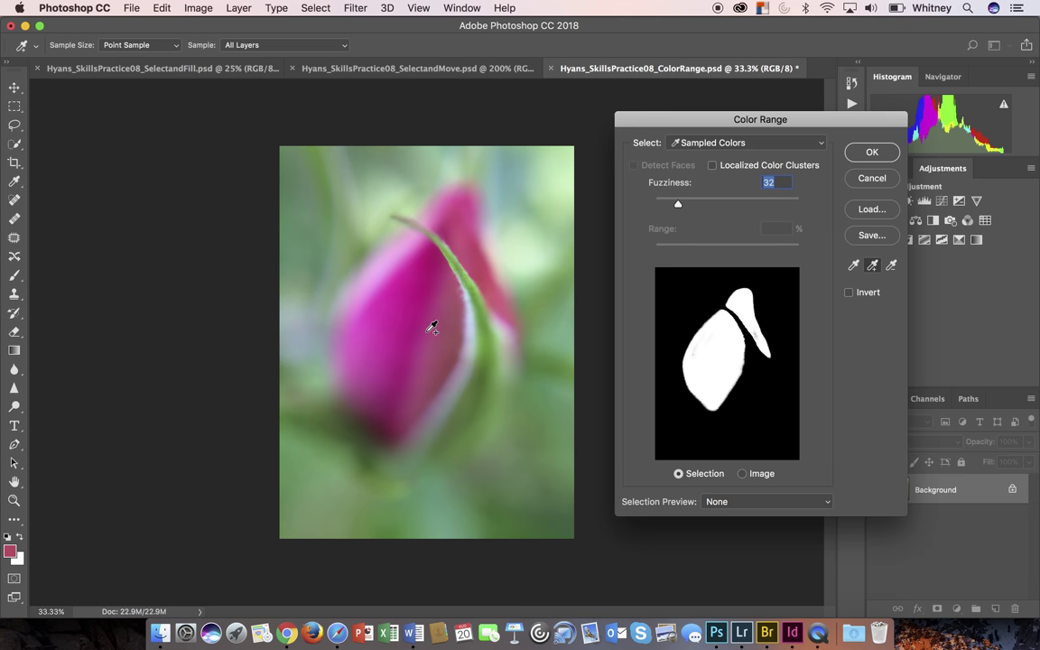
mouse_move(437, 290)
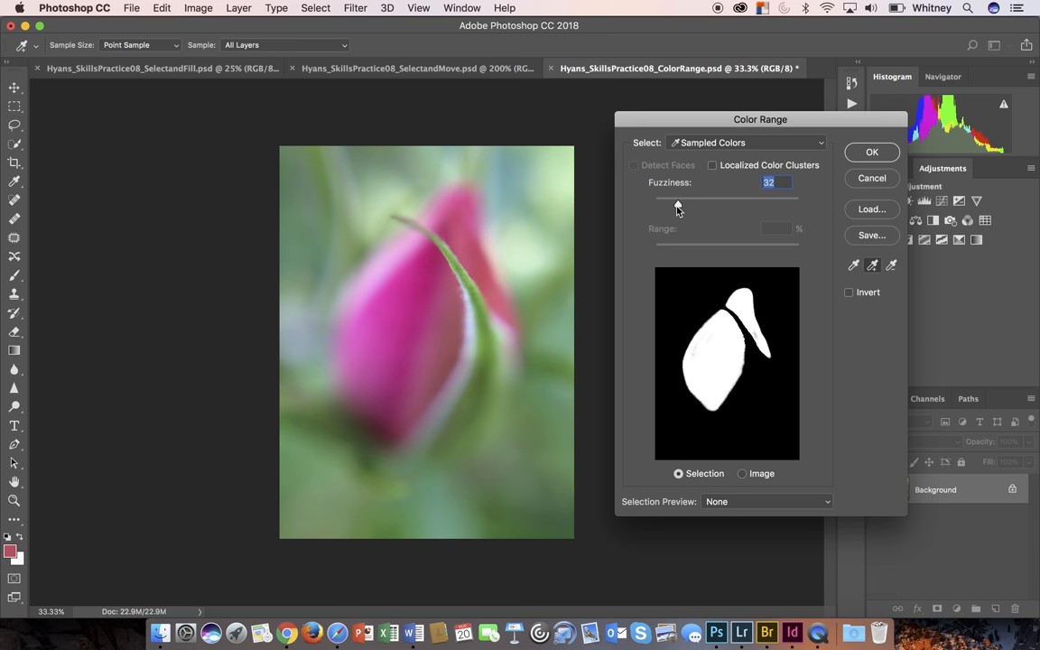
Raise the Fuzziness so the white bud shape becomes fuller and softer-edged
left_click_drag(679, 195, 696, 195)
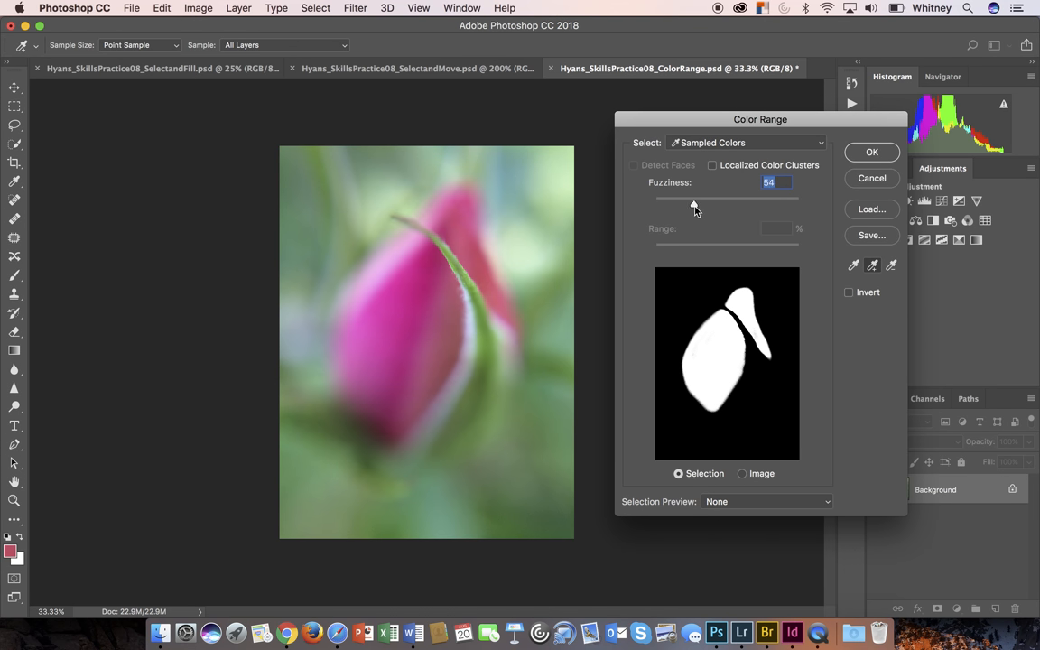
left_click_drag(696, 196, 708, 197)
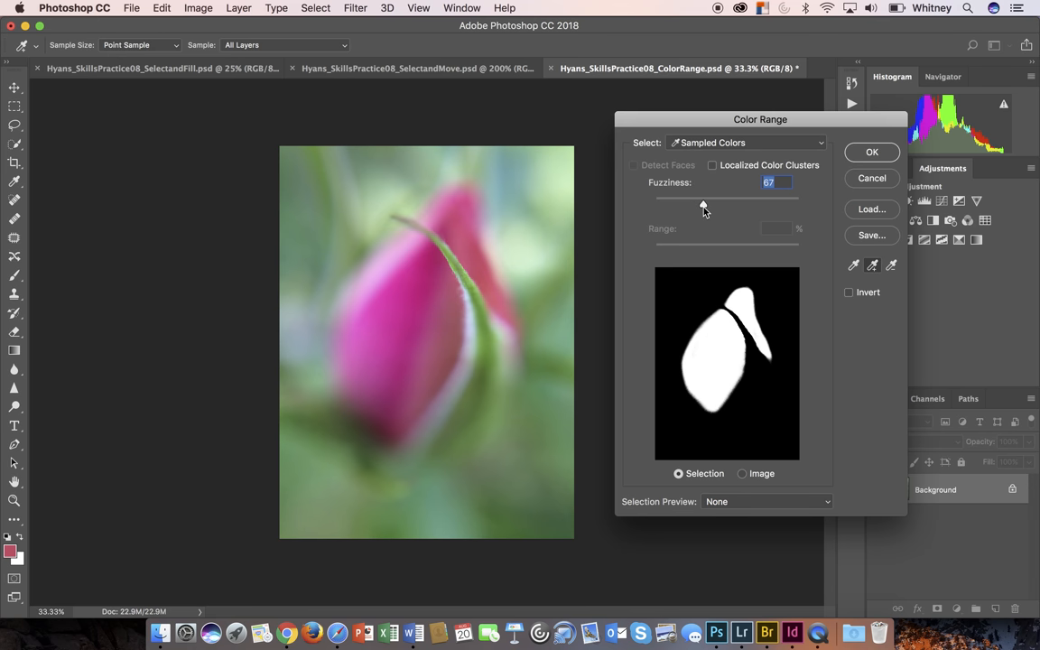
left_click_drag(705, 201, 708, 201)
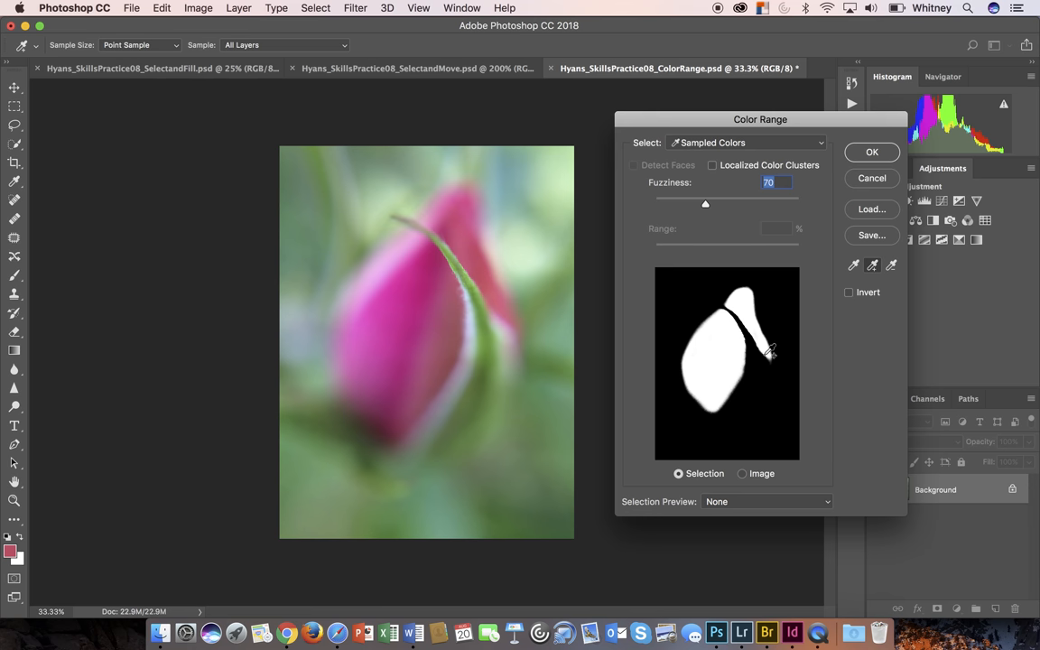
mouse_move(769, 351)
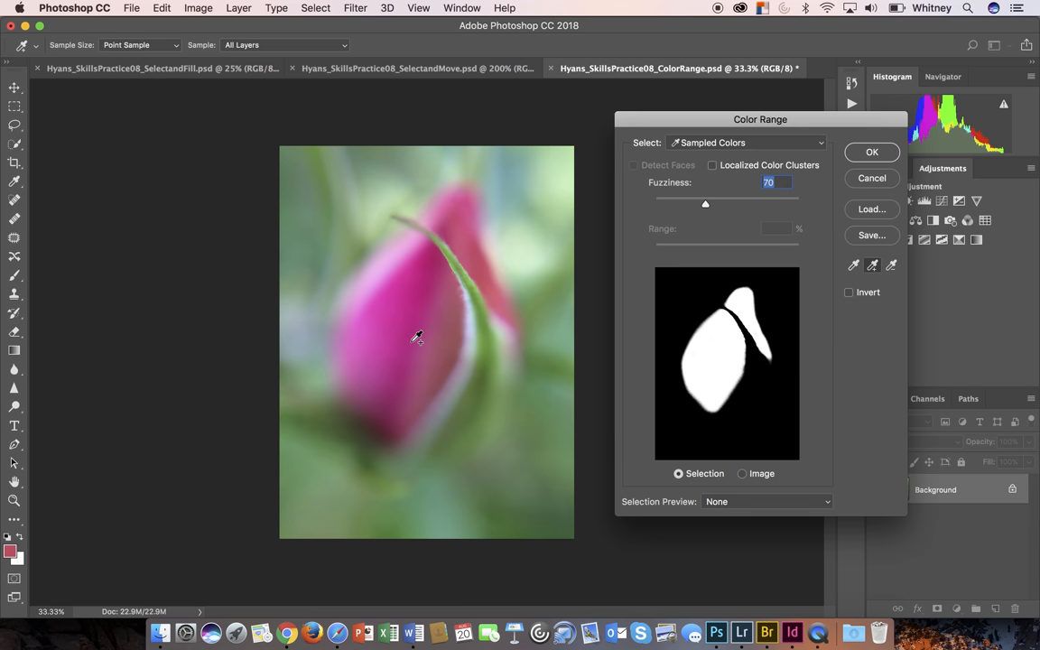
mouse_move(831, 224)
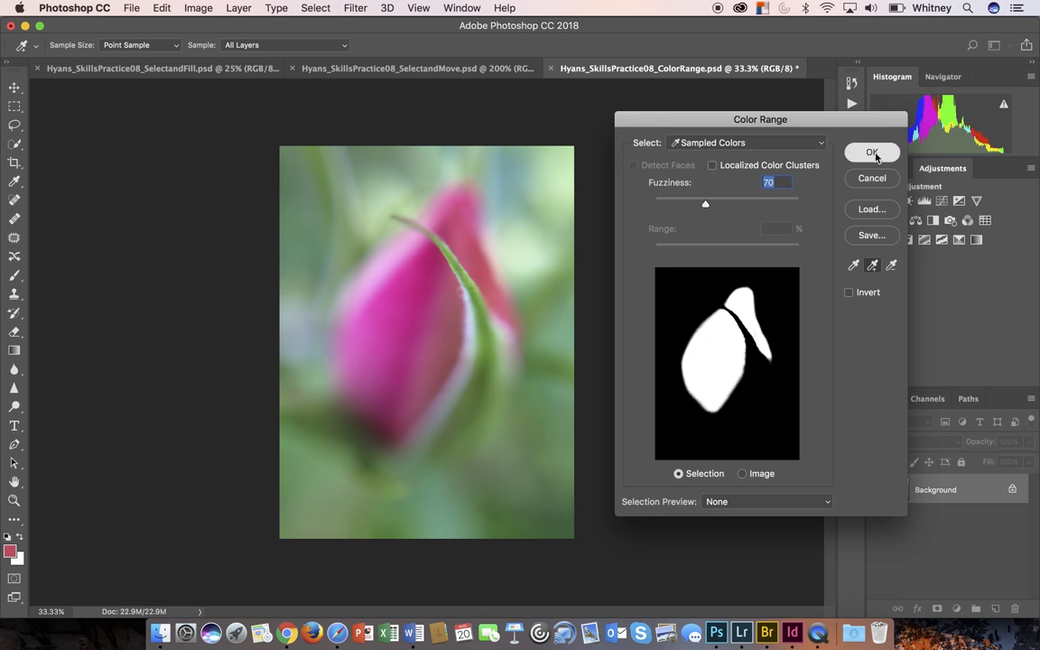
Accept the Color Range so an active selection surrounds the pink bud
left_click(871, 152)
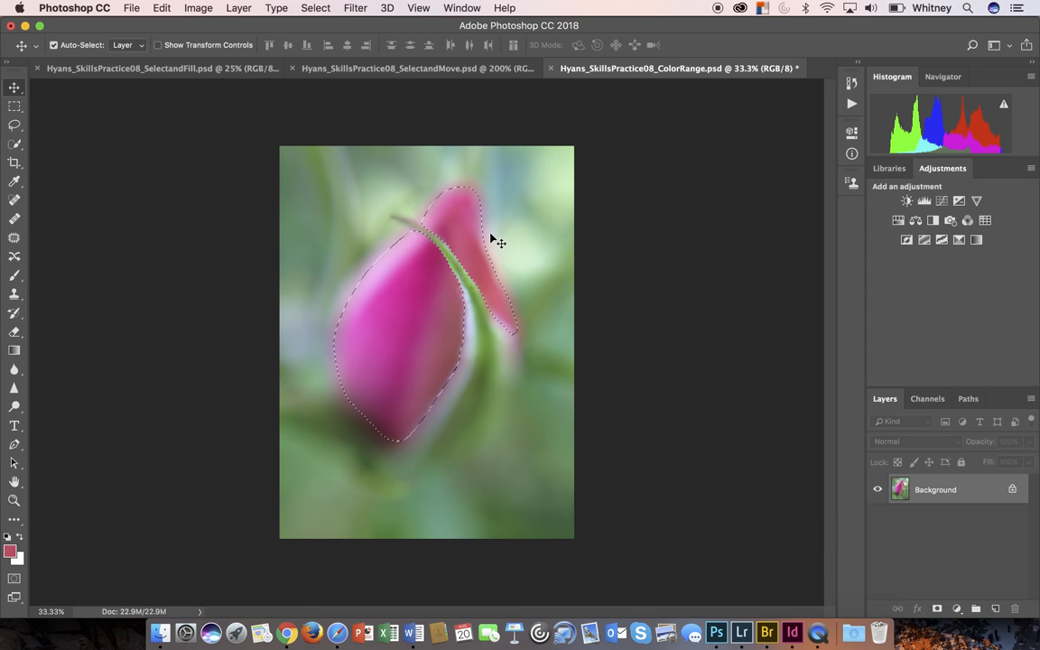
mouse_move(642, 369)
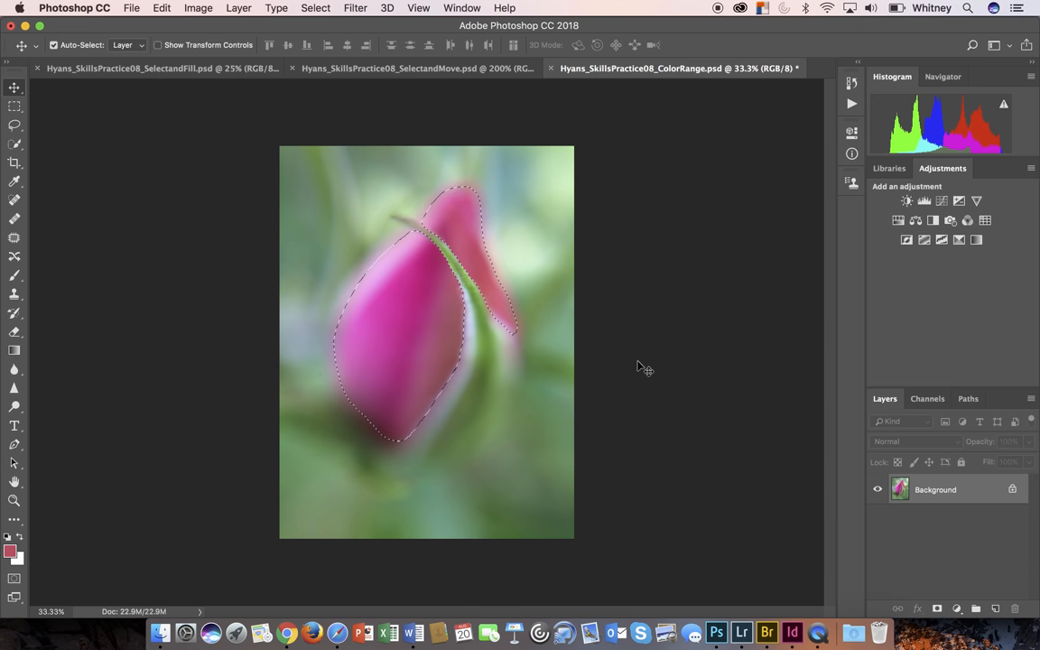
mouse_move(359, 224)
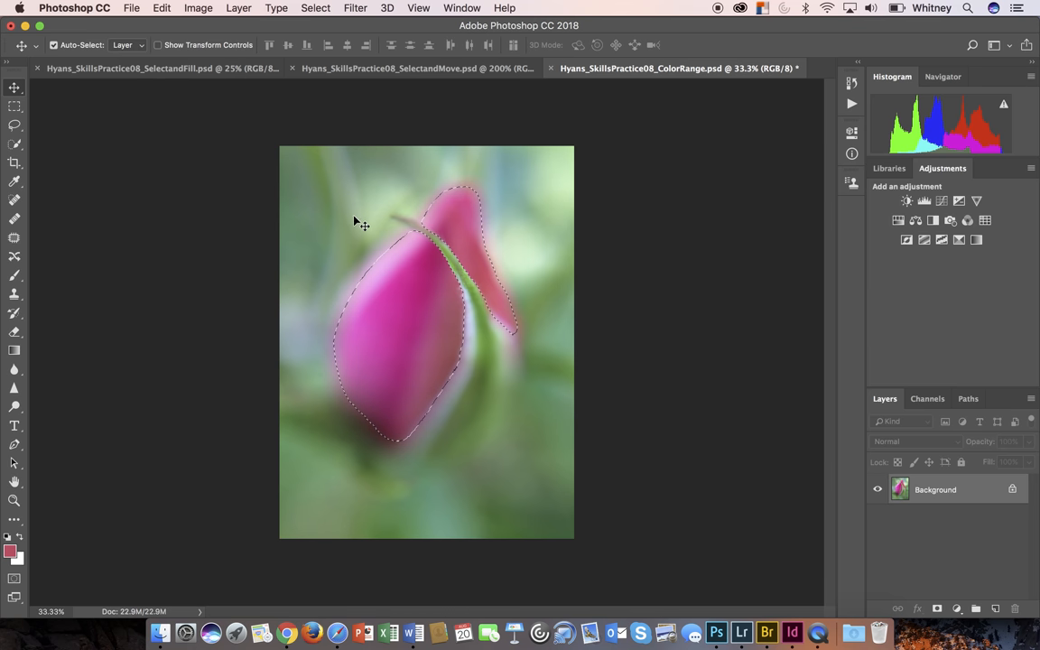
Save the bud selection as a new channel, typing 'Flowr' as its name
left_click(314, 7)
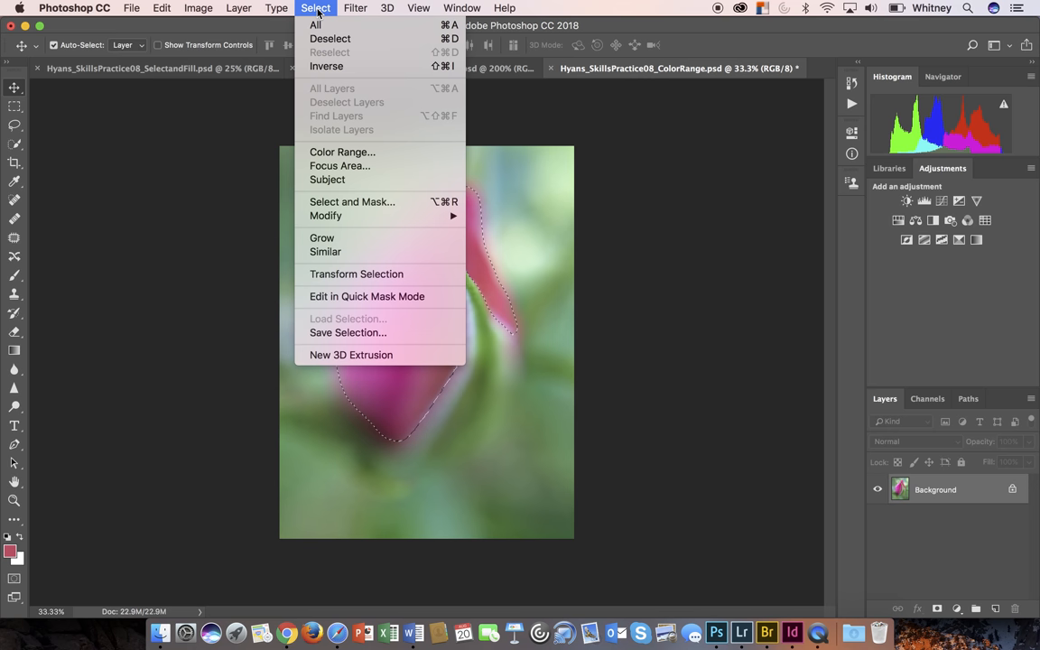
mouse_move(366, 296)
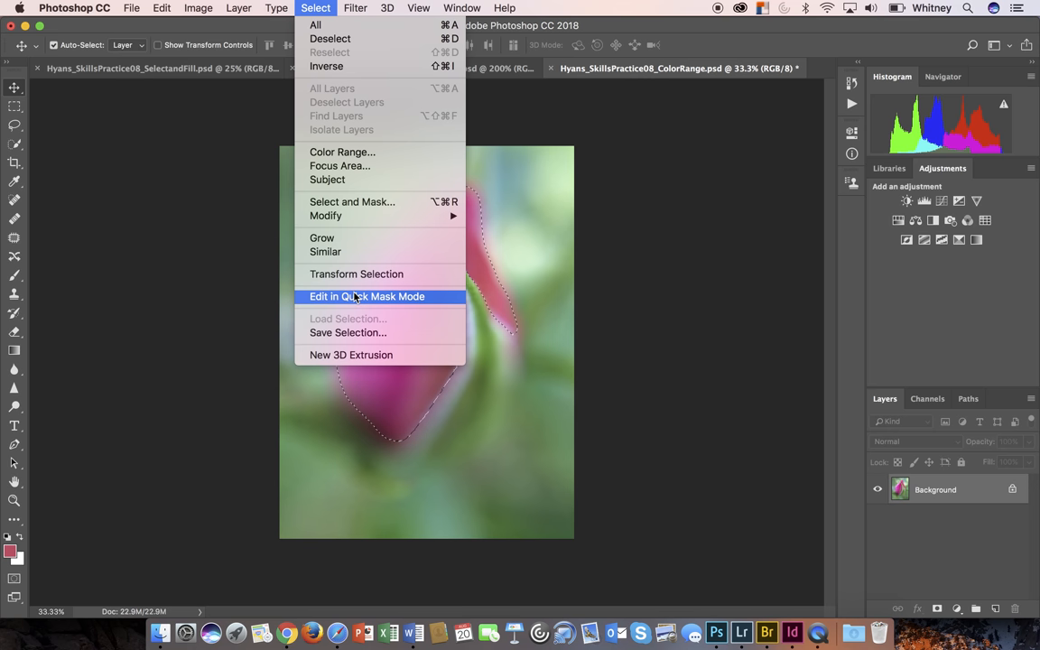
left_click(346, 332)
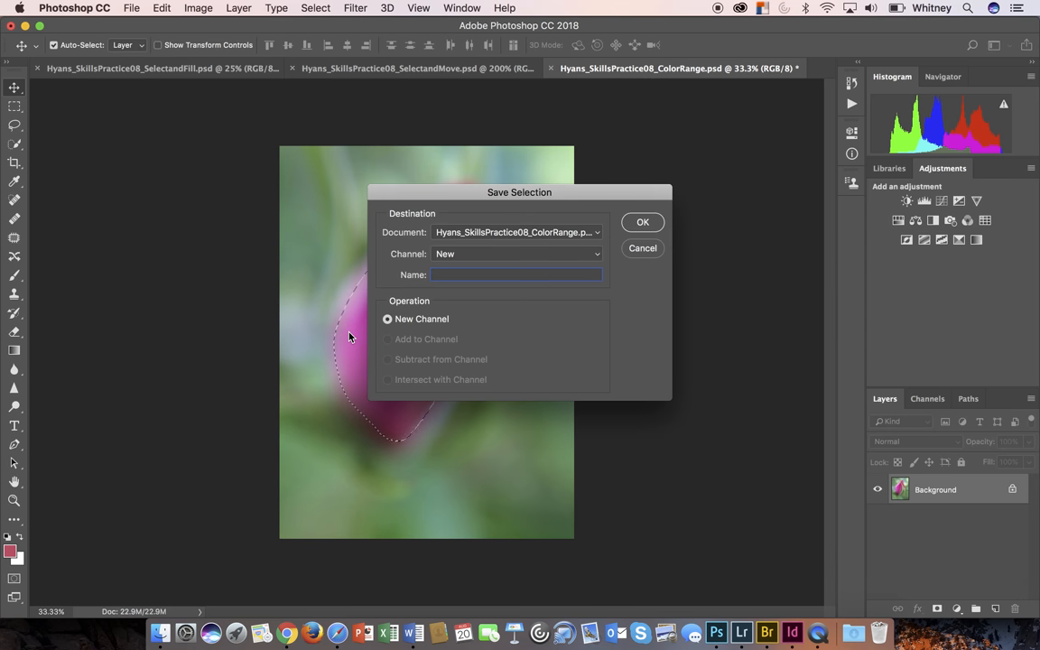
type("Flowr")
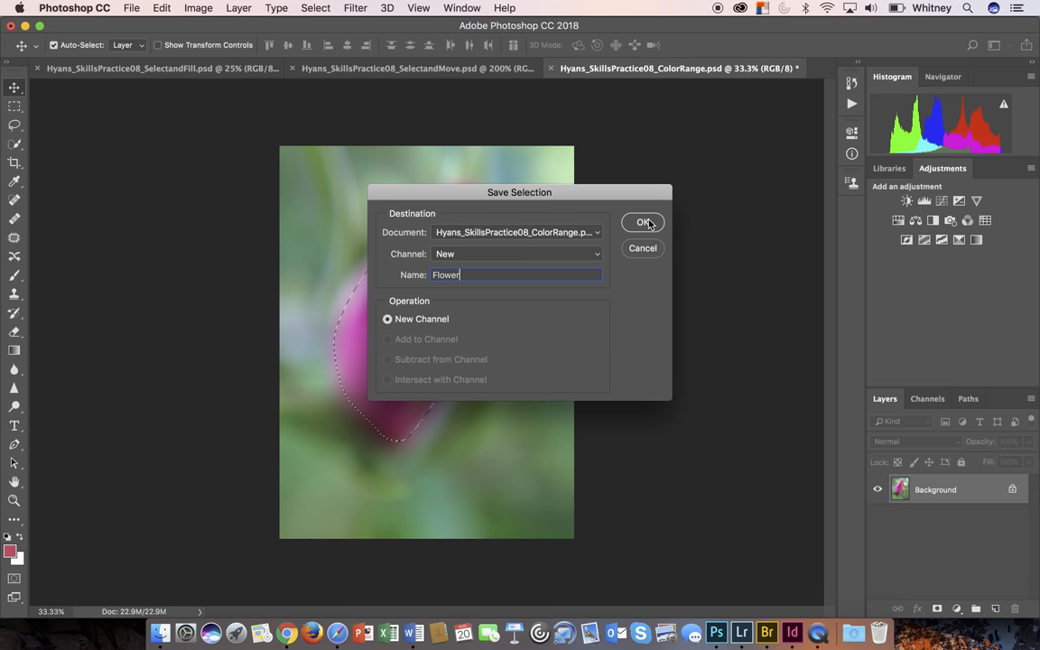
left_click(643, 224)
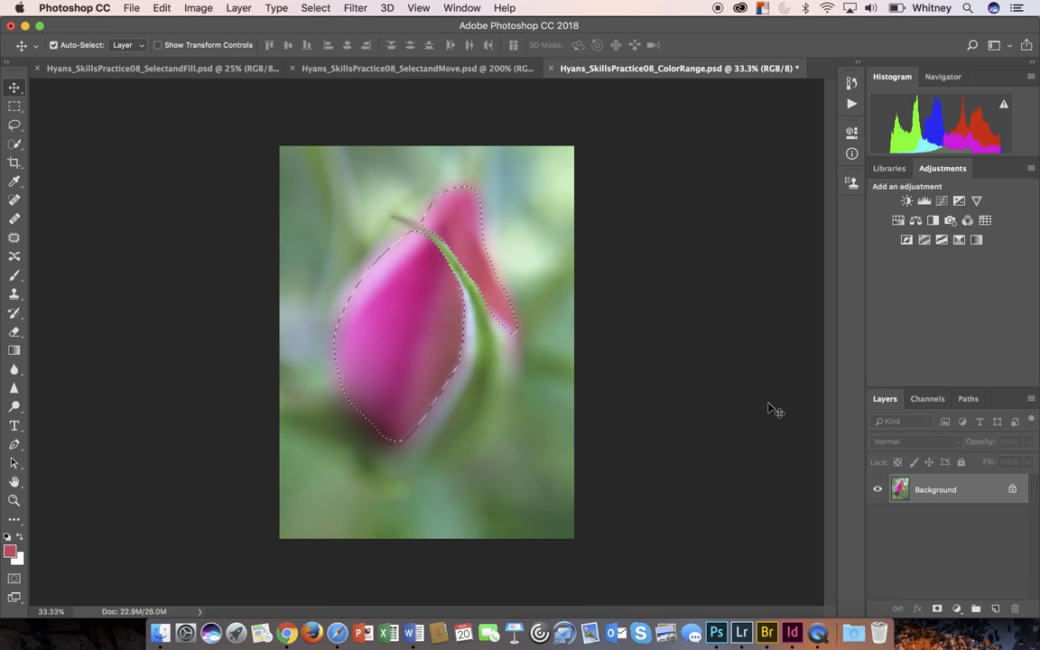
mouse_move(416, 347)
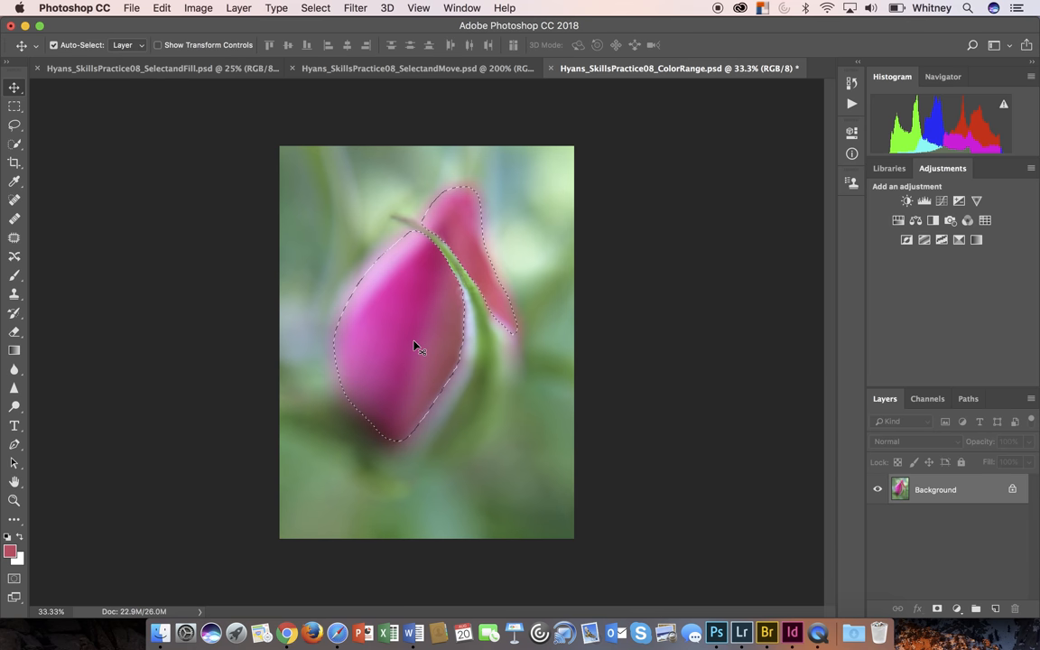
mouse_move(683, 328)
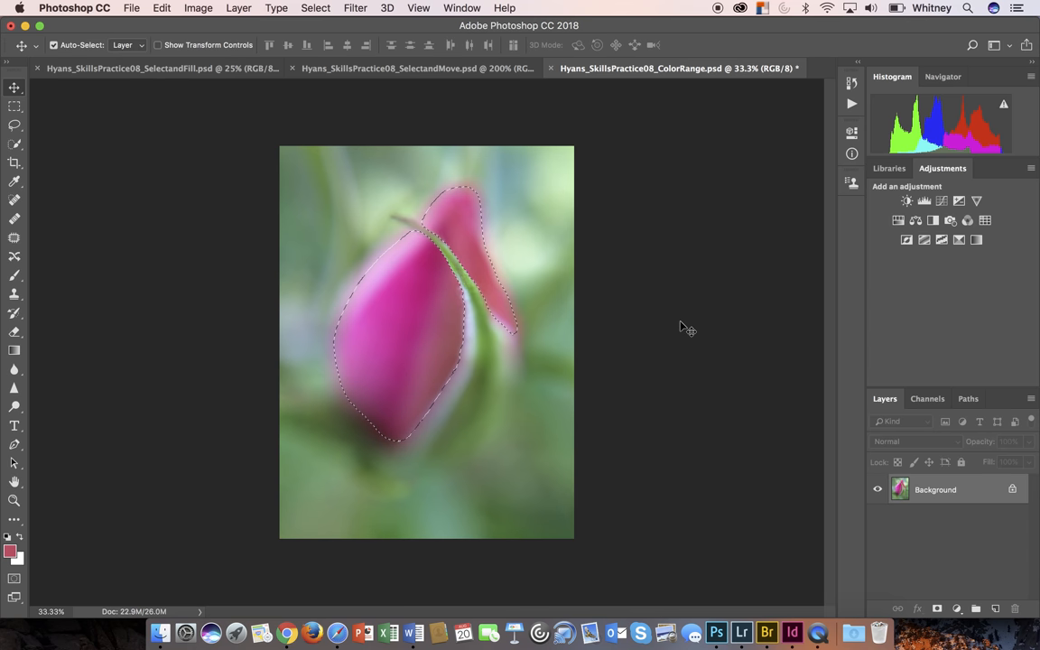
mouse_move(666, 318)
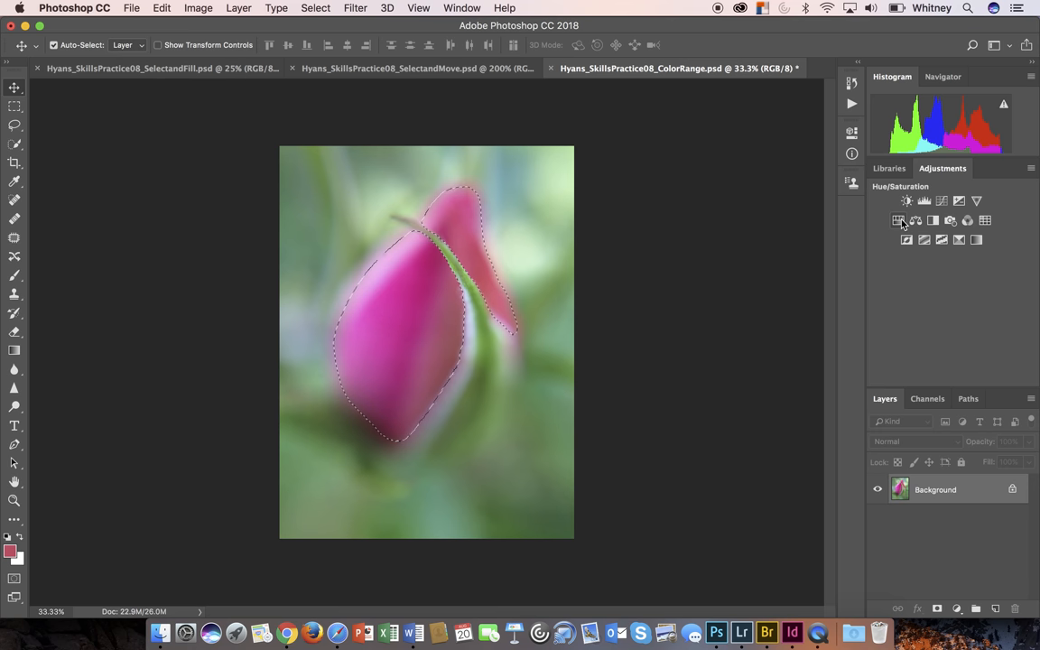
mouse_move(897, 220)
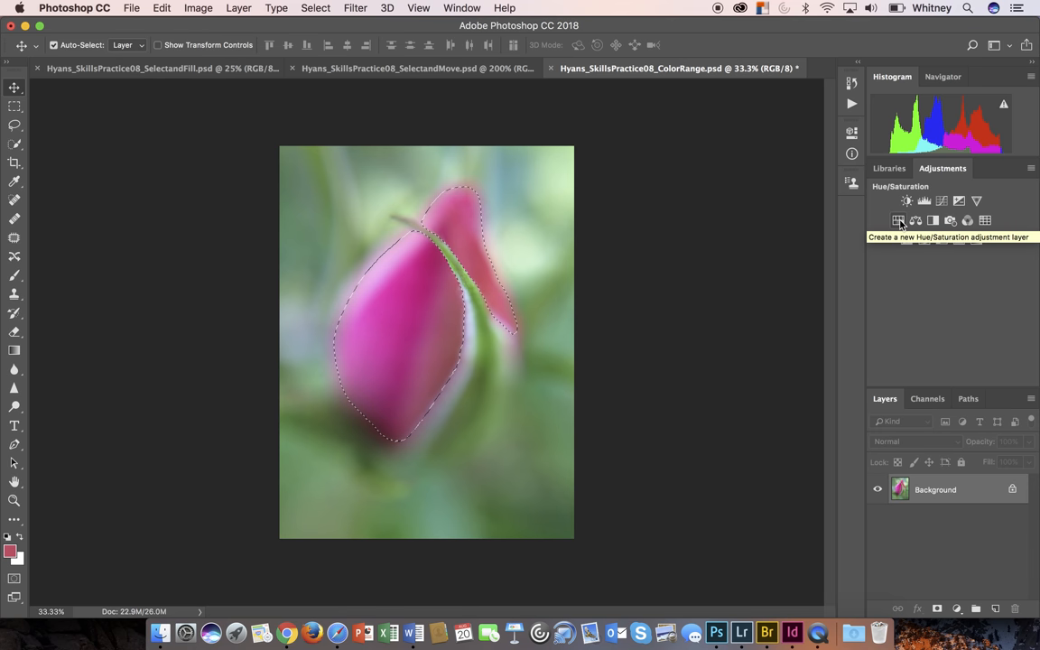
Add a Hue/Saturation adjustment layer and shift Hue to about +35, turning the bud red
left_click(899, 221)
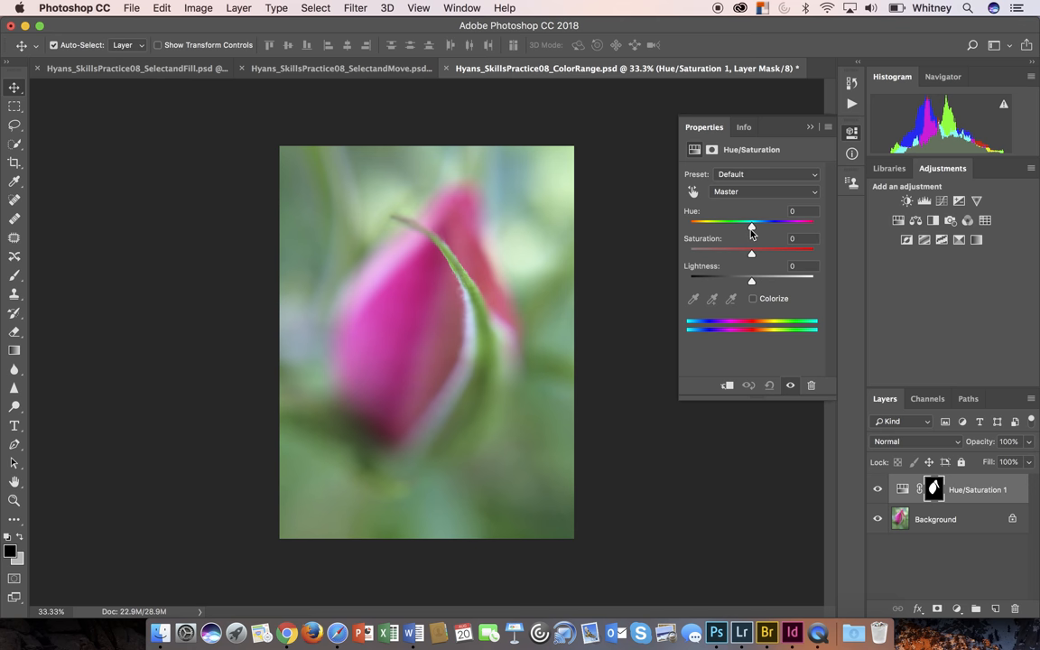
left_click_drag(751, 222, 750, 222)
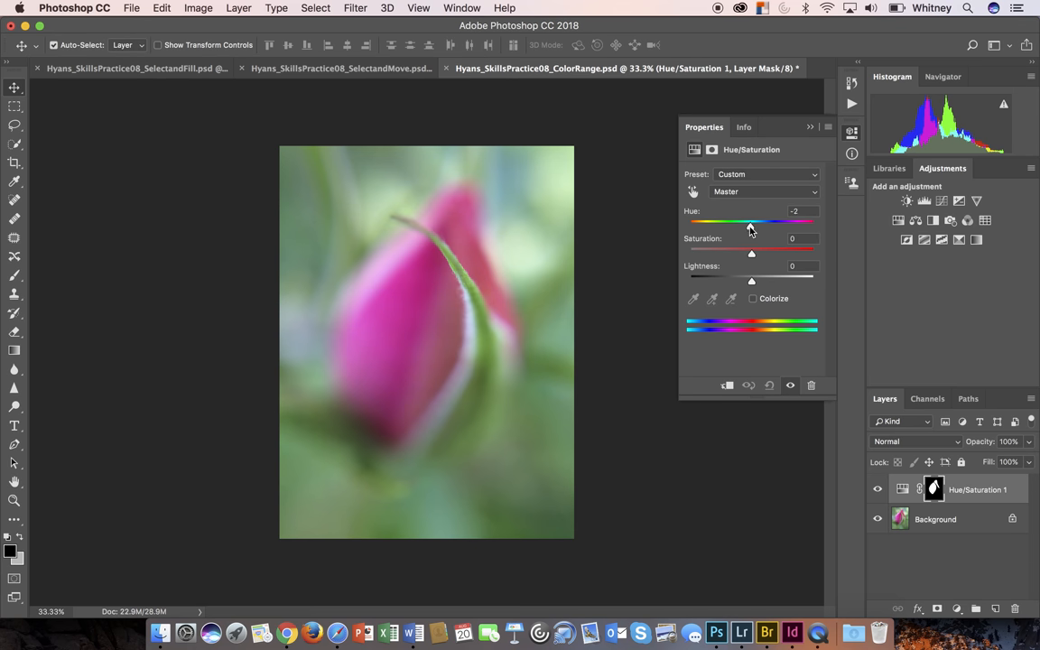
left_click_drag(750, 224, 731, 223)
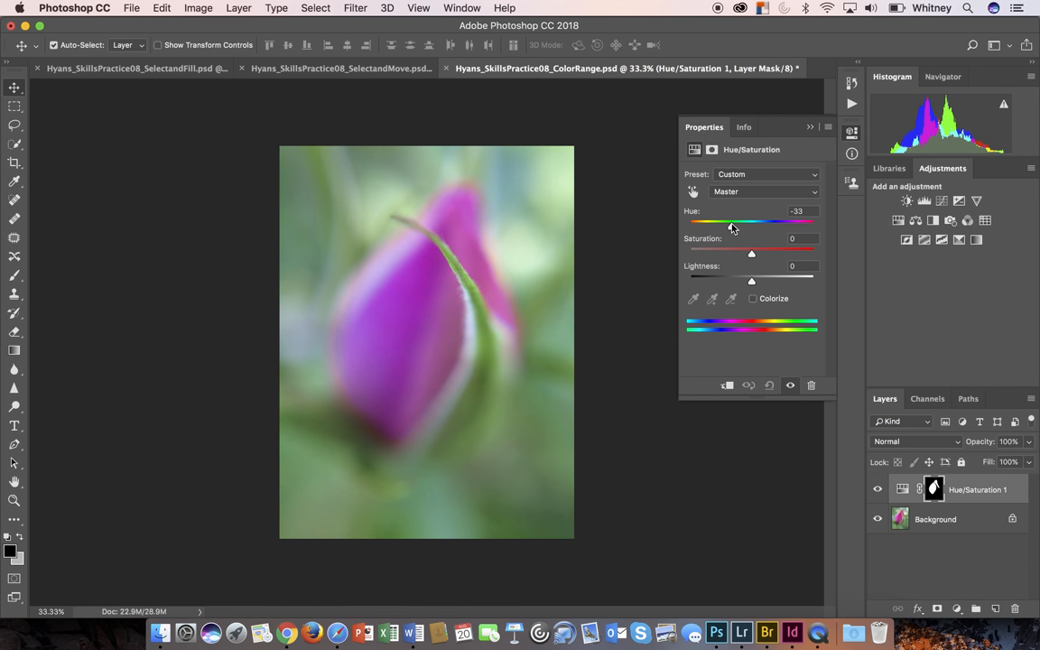
left_click_drag(731, 222, 722, 222)
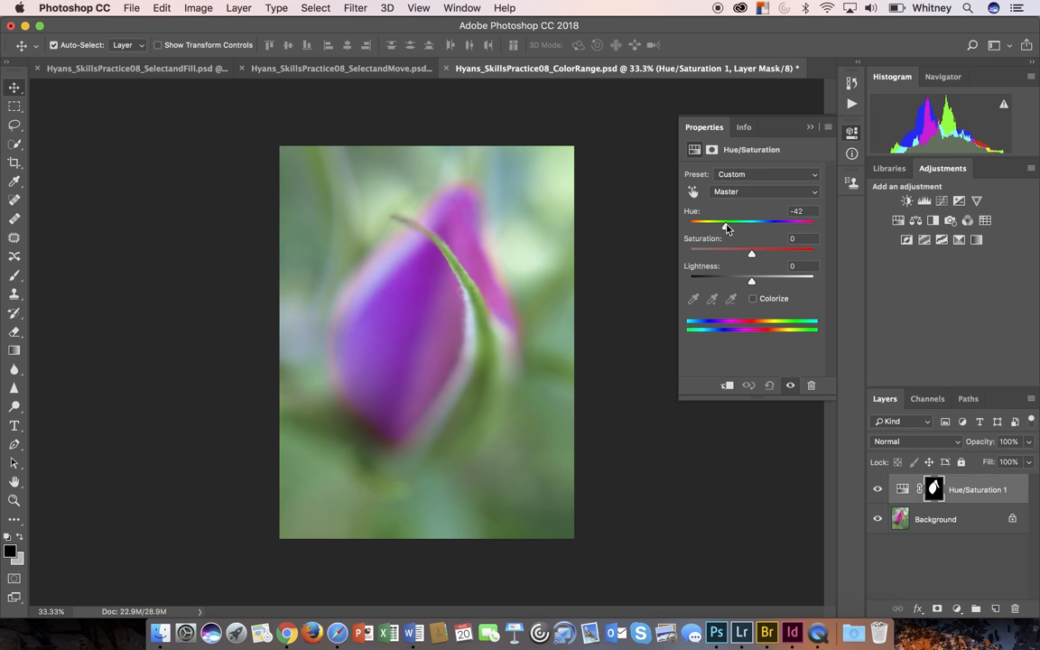
left_click_drag(722, 222, 732, 222)
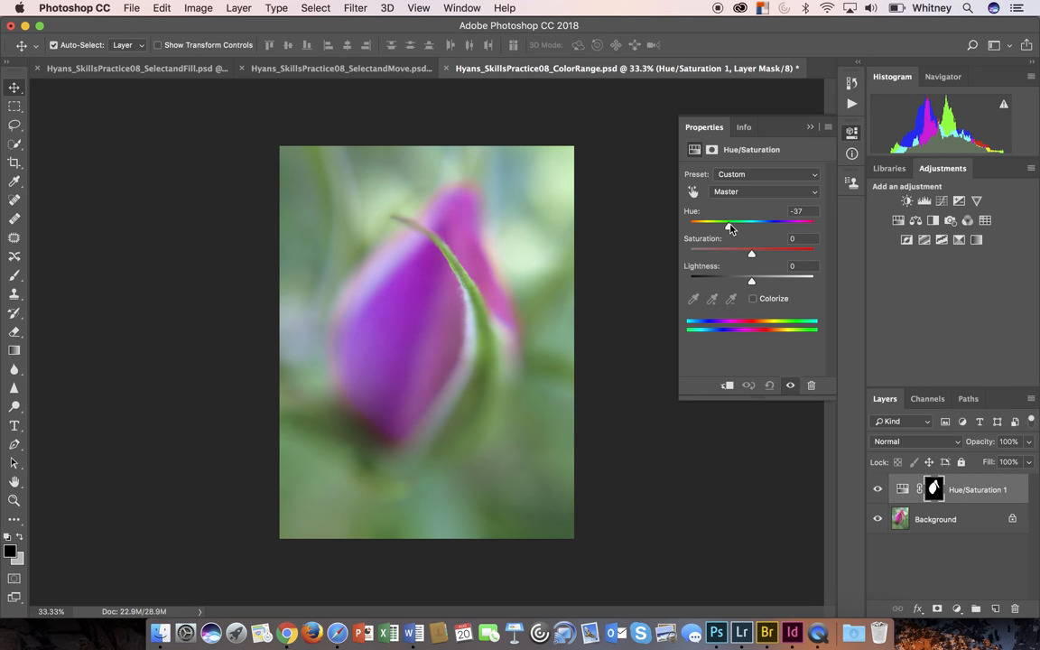
left_click_drag(729, 223, 753, 222)
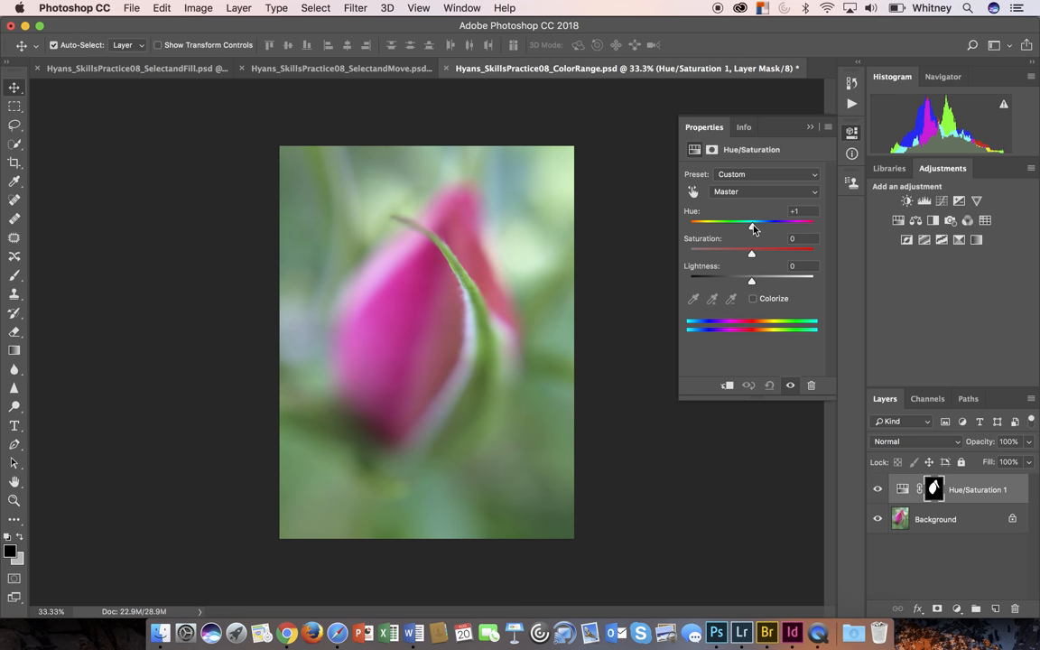
left_click_drag(751, 222, 773, 222)
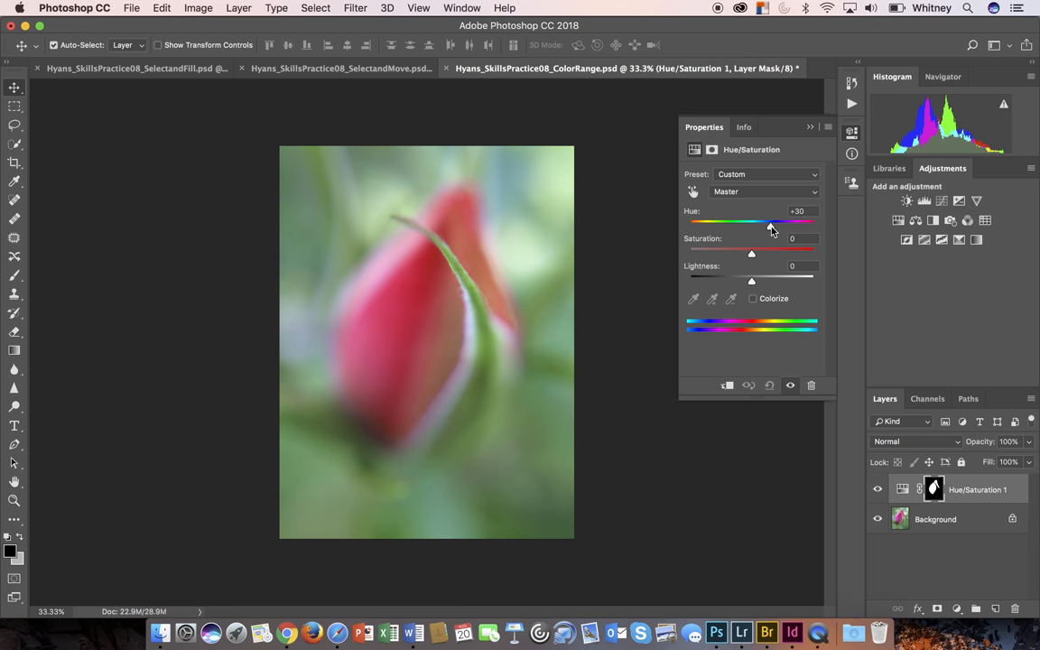
left_click_drag(769, 224, 778, 224)
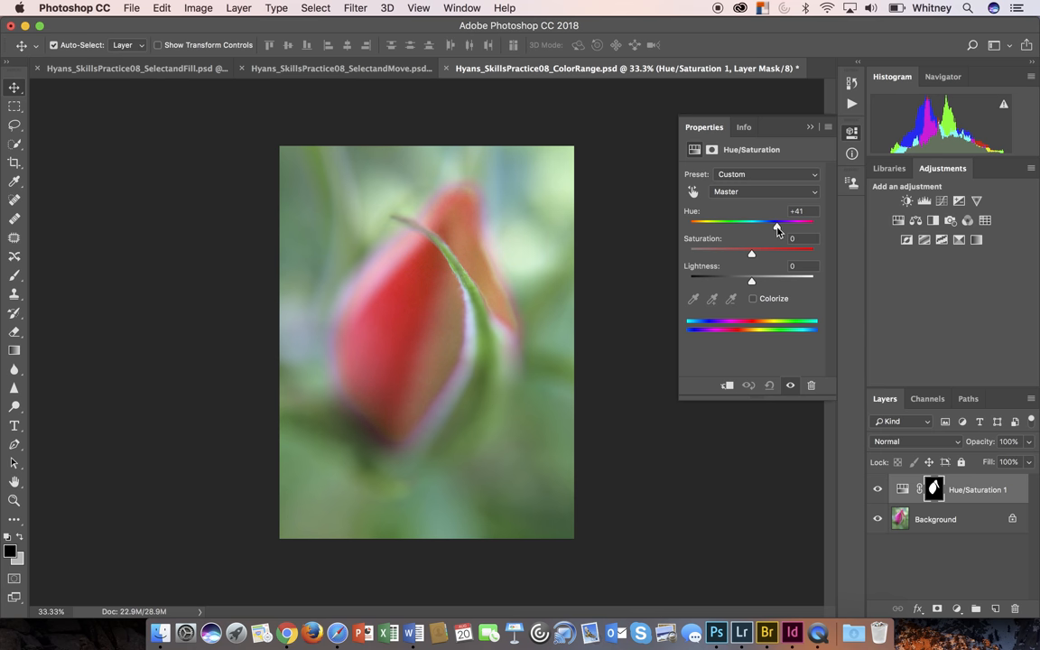
left_click_drag(777, 222, 769, 222)
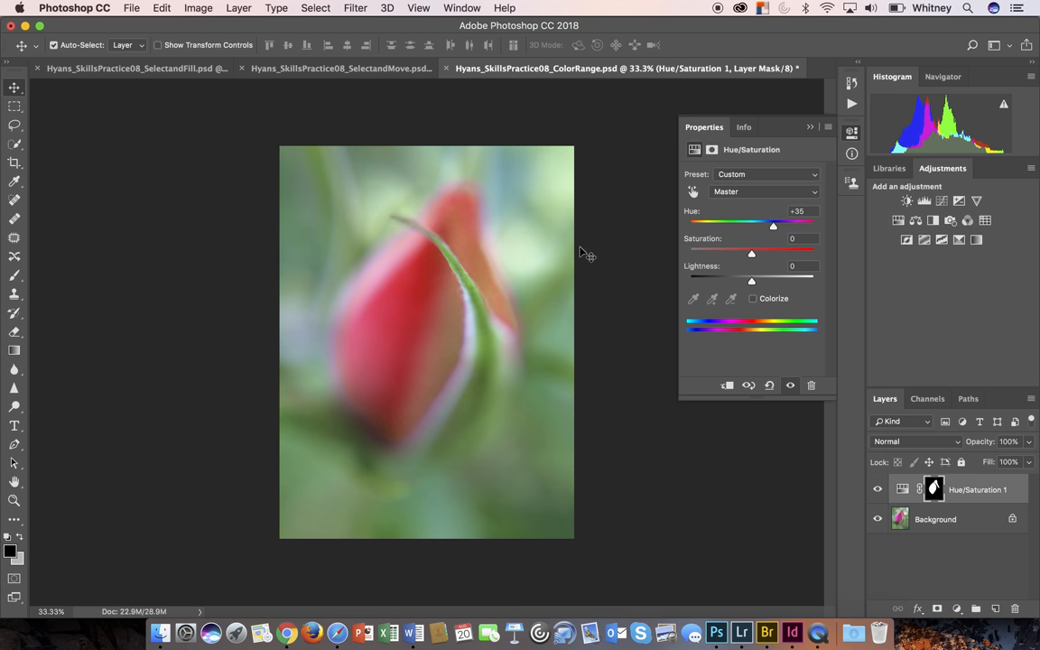
mouse_move(638, 443)
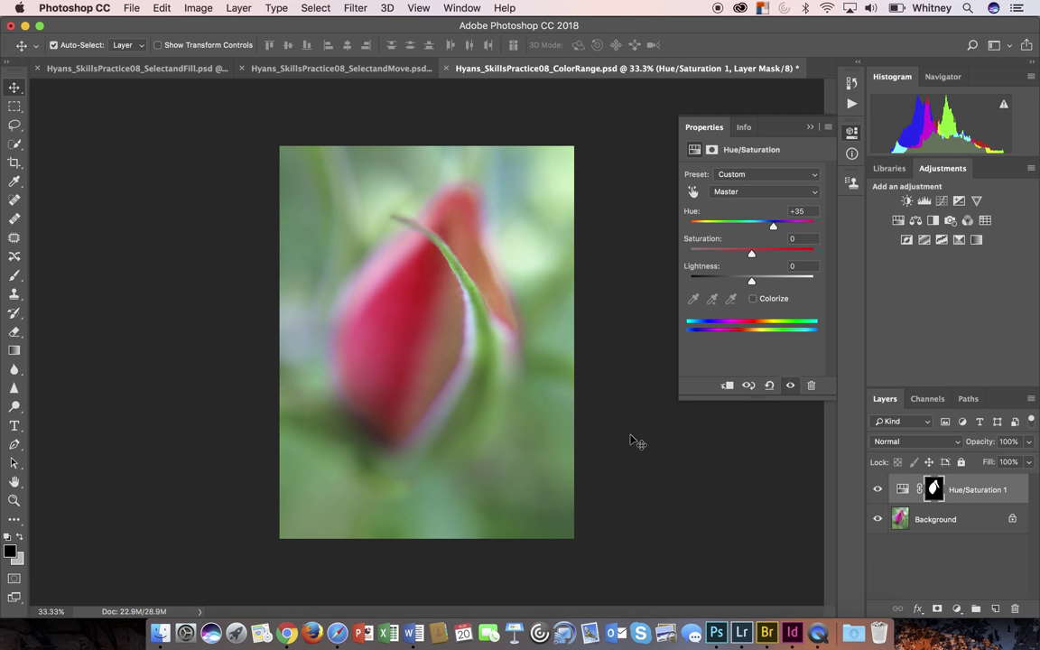